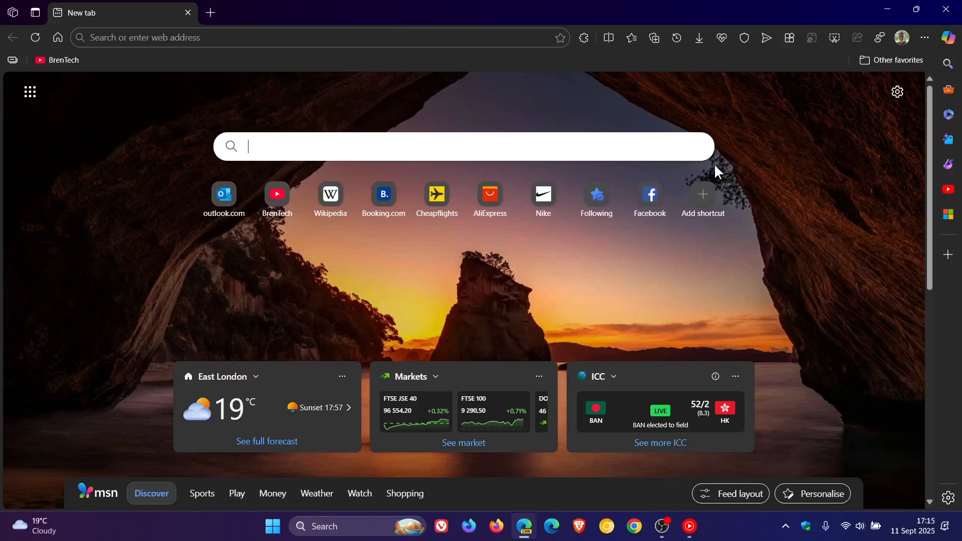
mouse_move(821, 197)
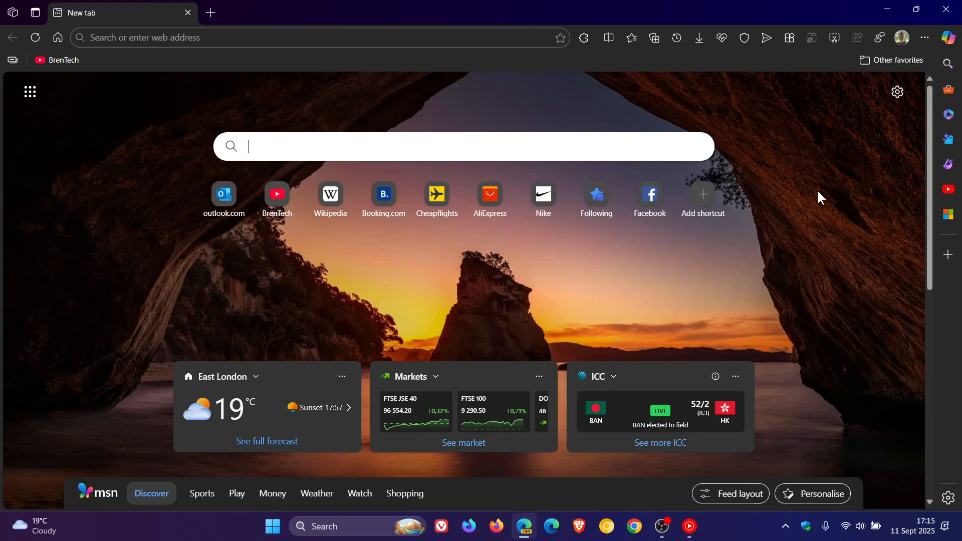
- Open Edge Settings from the profile flyout's gear and scroll the category list
left_click(902, 37)
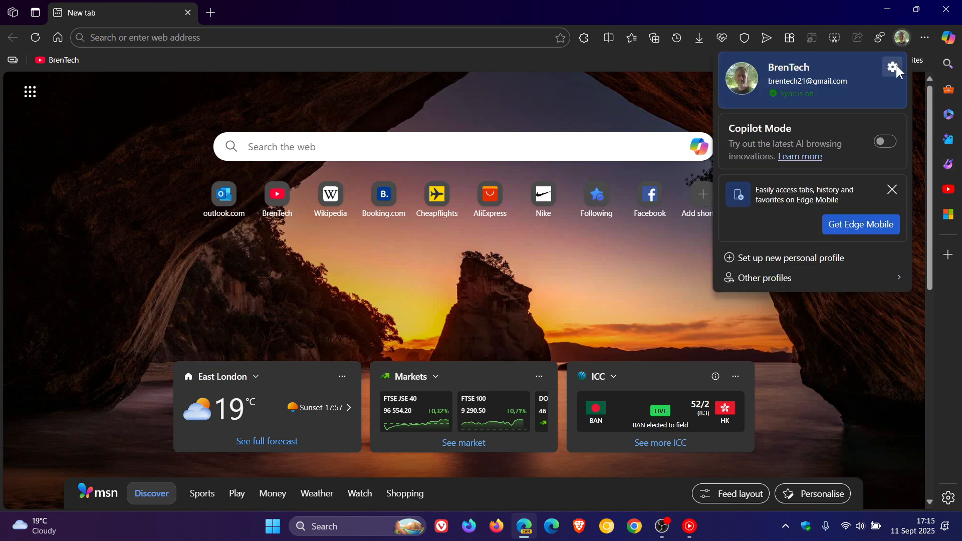
left_click(893, 67)
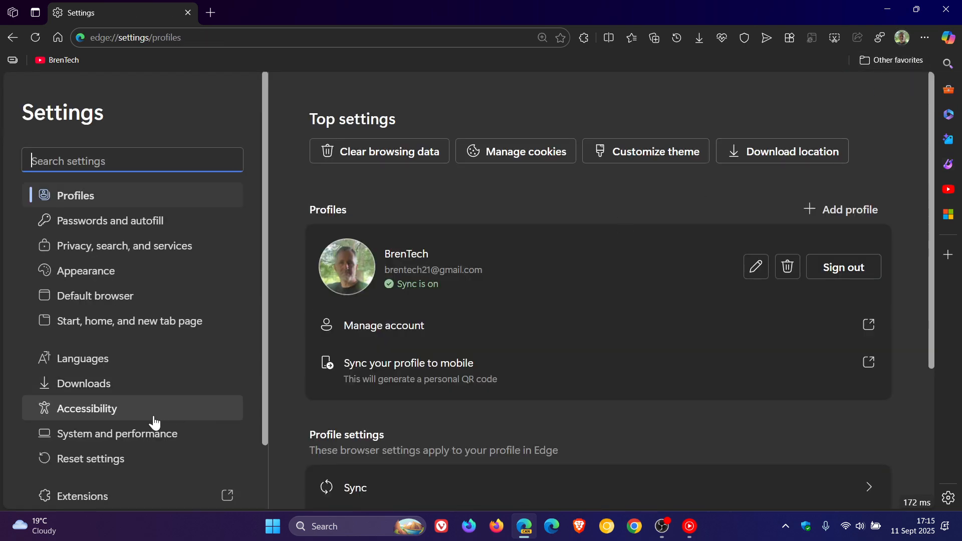
scroll("down", 3)
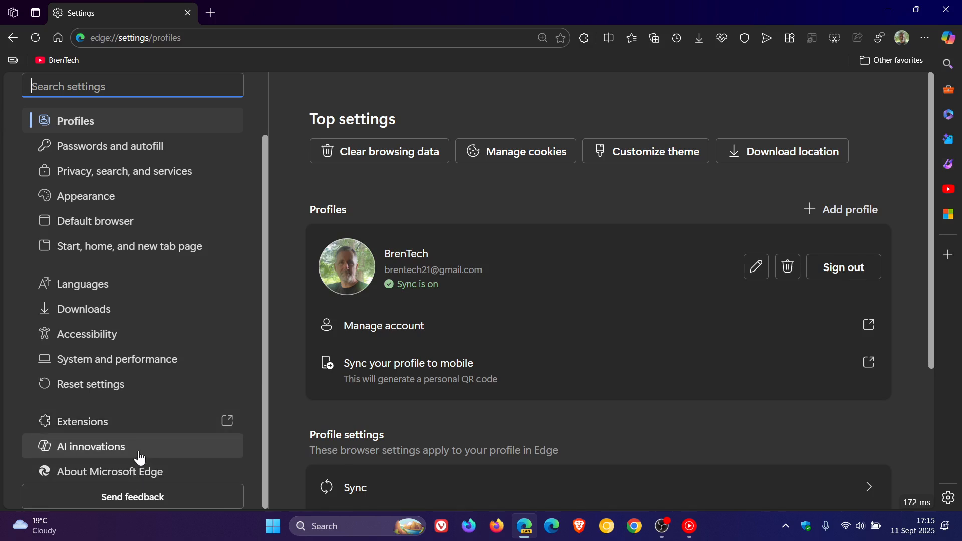
- Switch on Copilot Mode under AI innovations in Settings
left_click(91, 447)
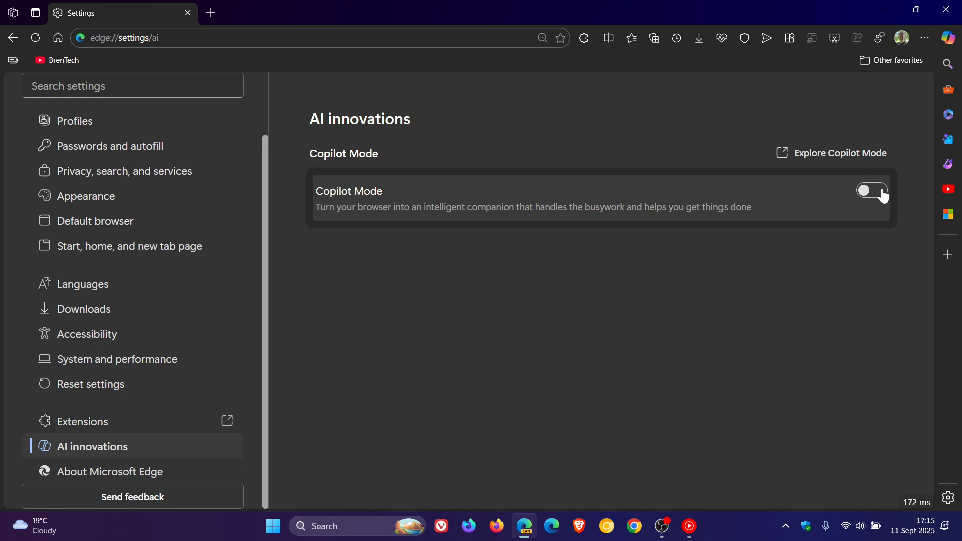
left_click(871, 191)
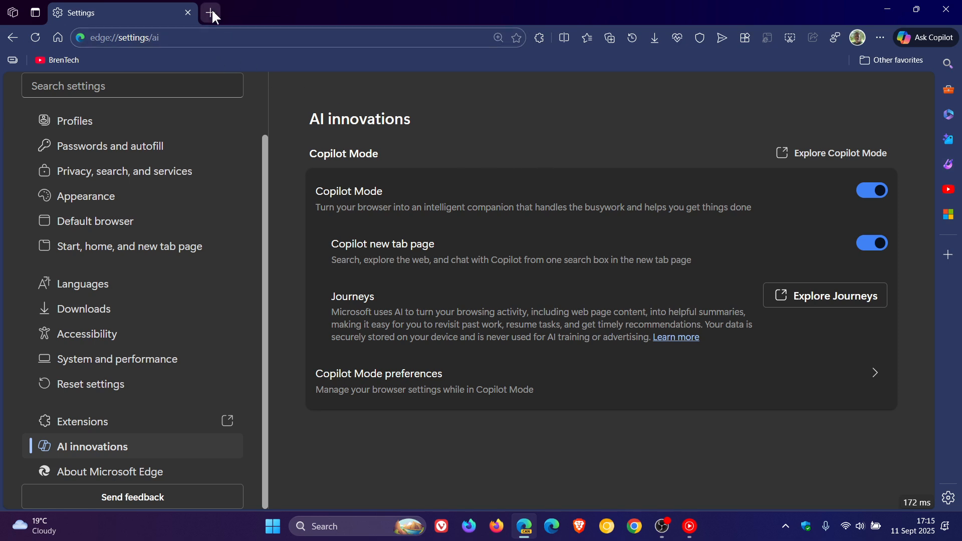
- Turn on Show Feed in the new tab page settings and reload the page
left_click(210, 13)
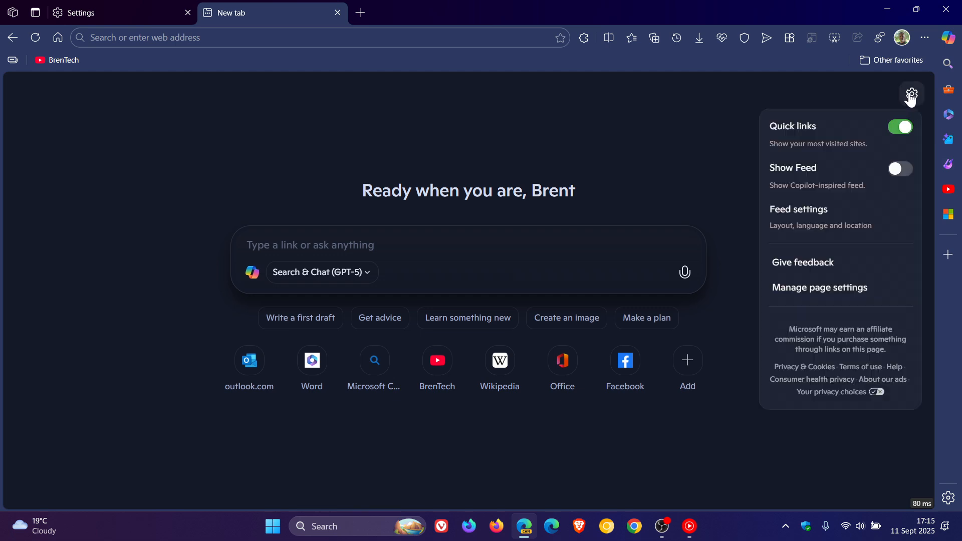
left_click(891, 168)
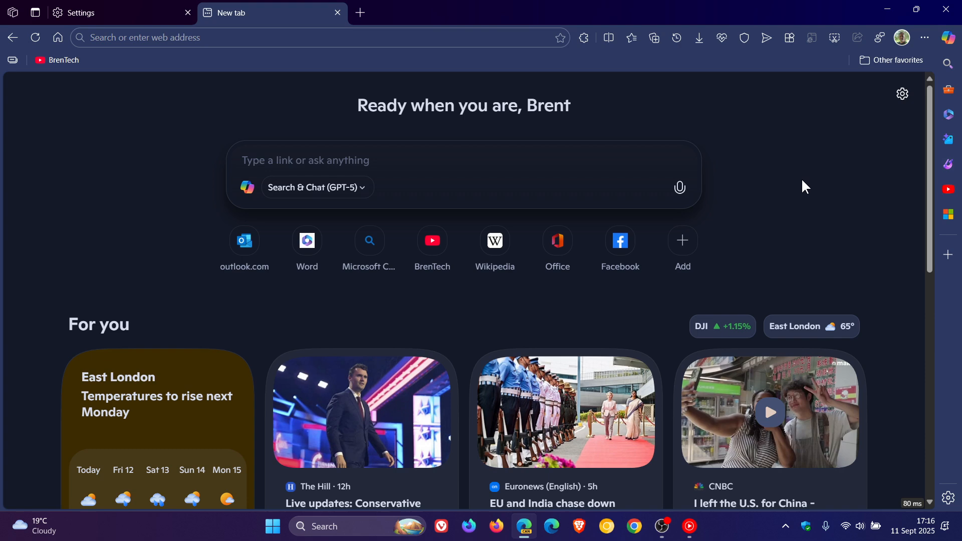
mouse_move(795, 208)
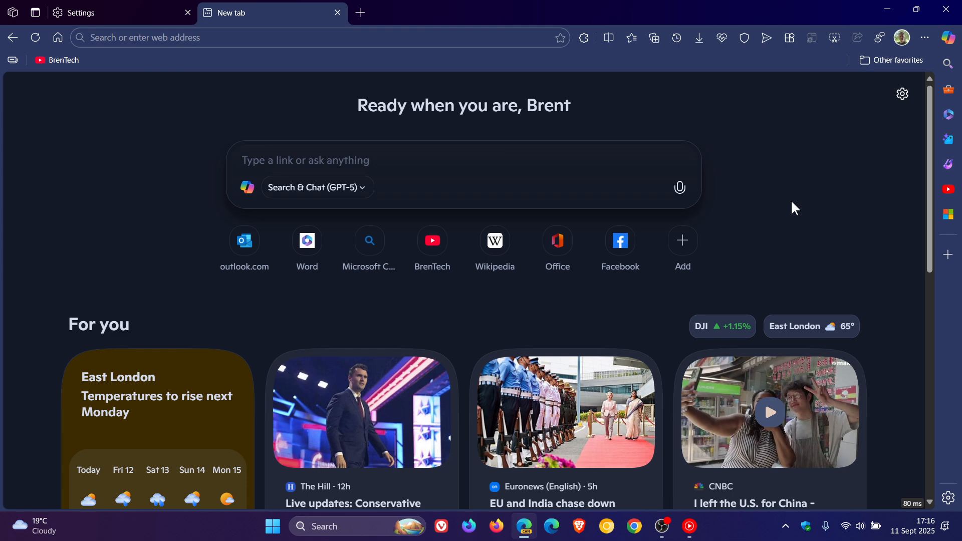
mouse_move(681, 415)
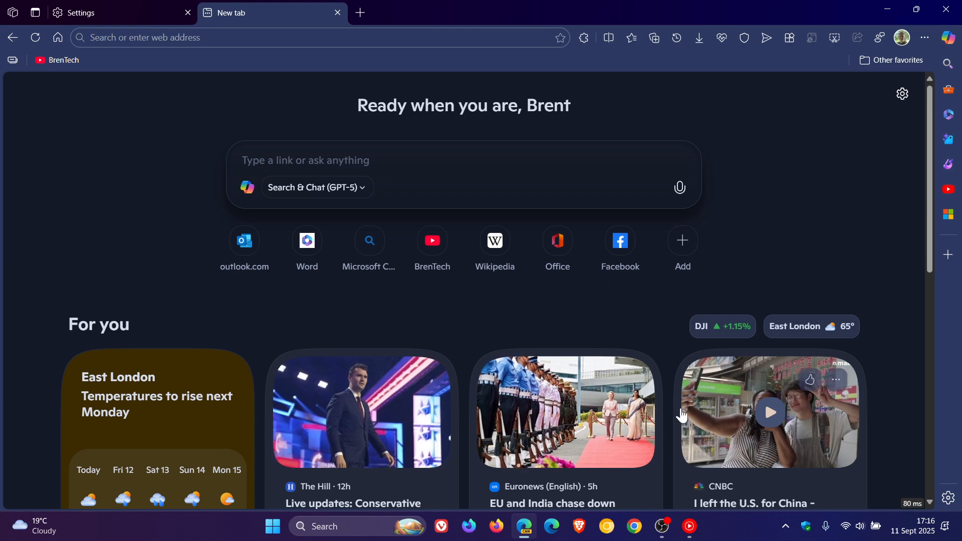
mouse_move(785, 345)
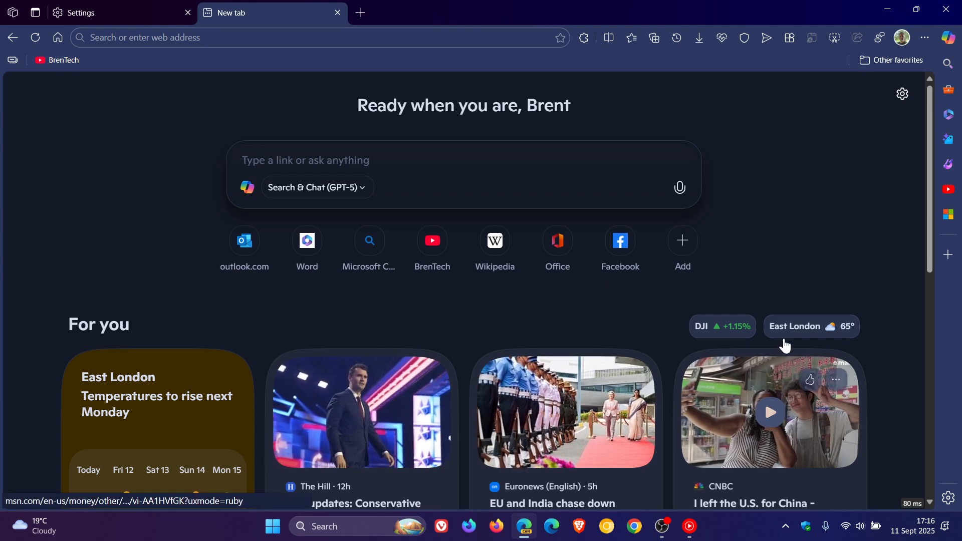
mouse_move(824, 213)
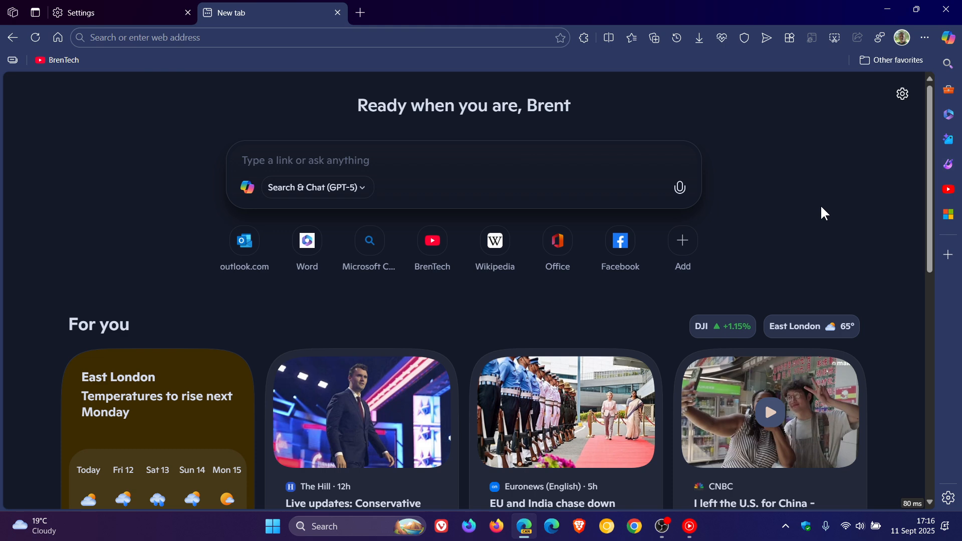
left_click(35, 38)
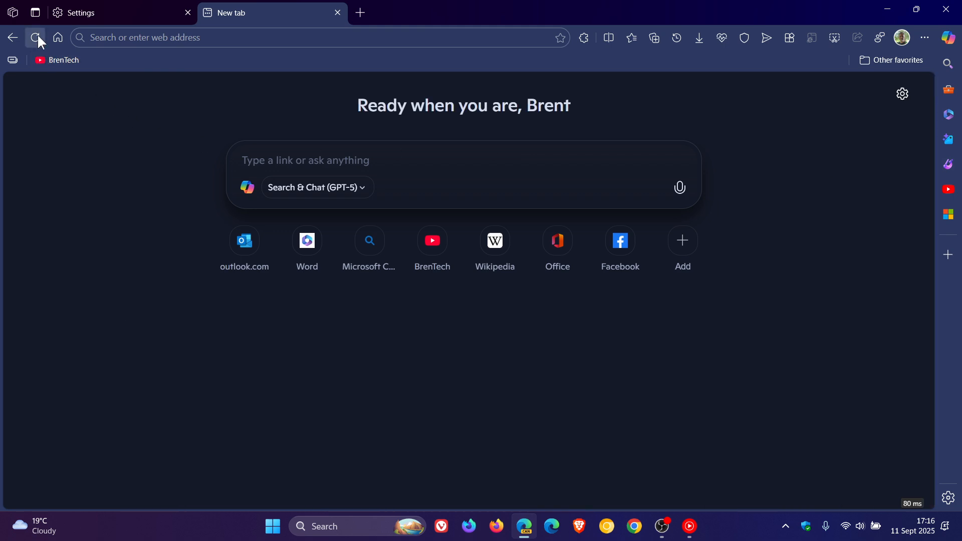
left_click(35, 38)
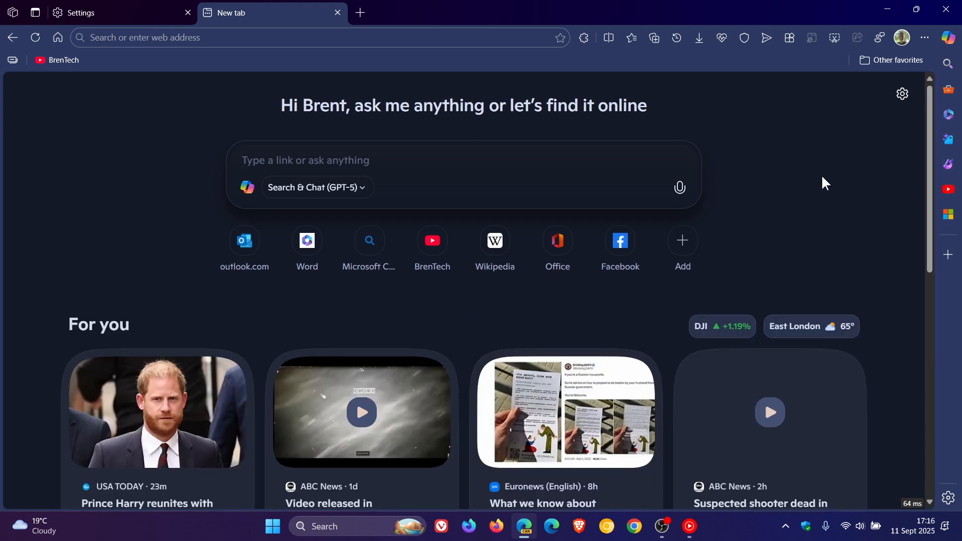
mouse_move(209, 74)
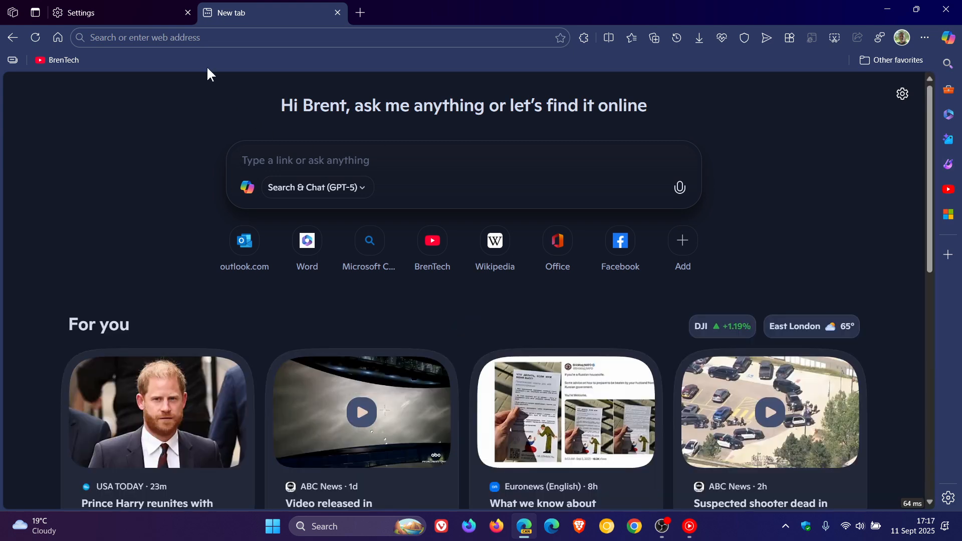
- Return to the Settings tab and enter edge://flags/ in the address bar
left_click(92, 12)
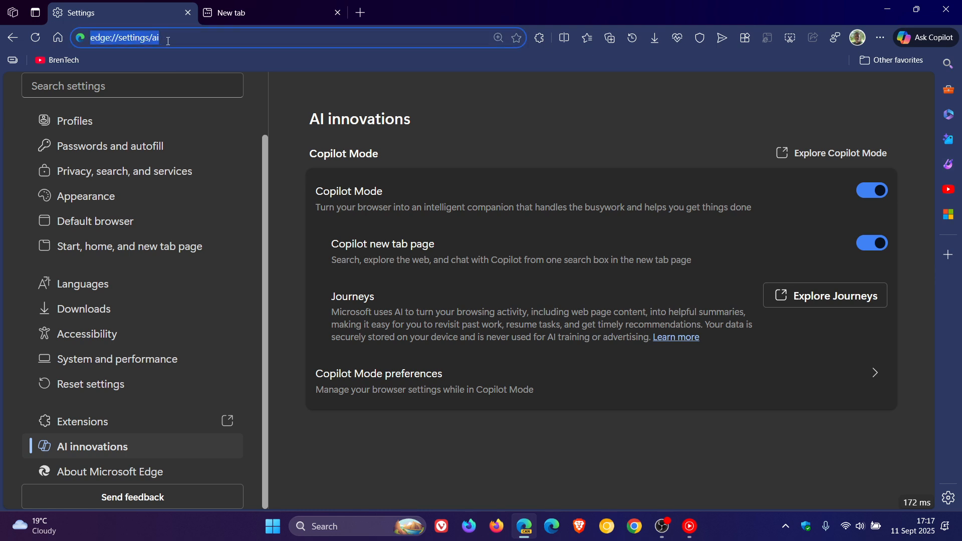
type("edge://flags/")
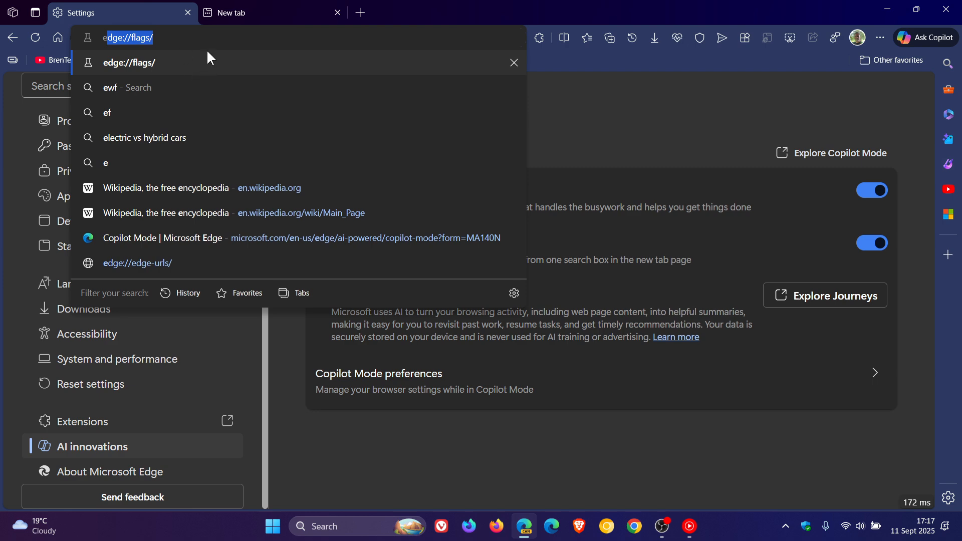
mouse_move(247, 87)
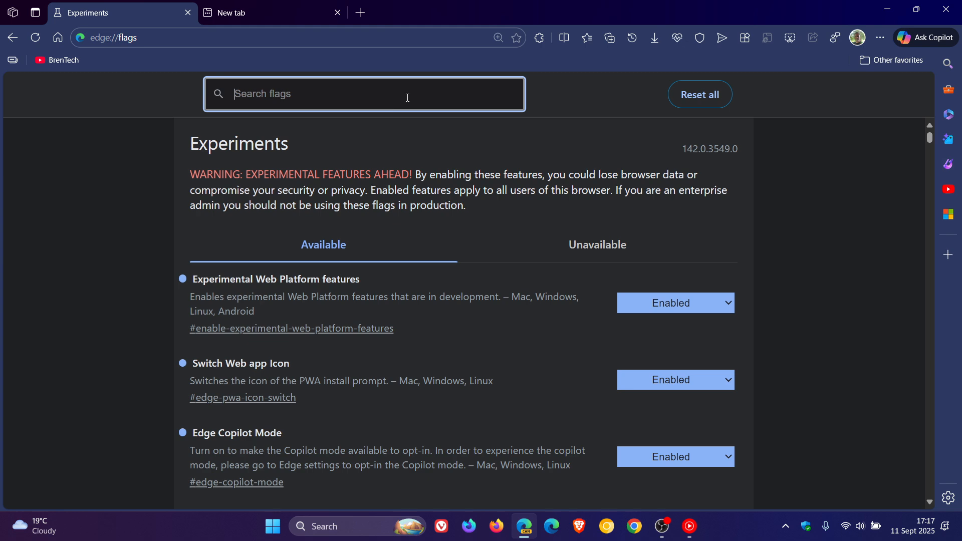
- Filter flags by 'discover', enable a Copilot Discover Integration flag, and return to Experiments
type("dis")
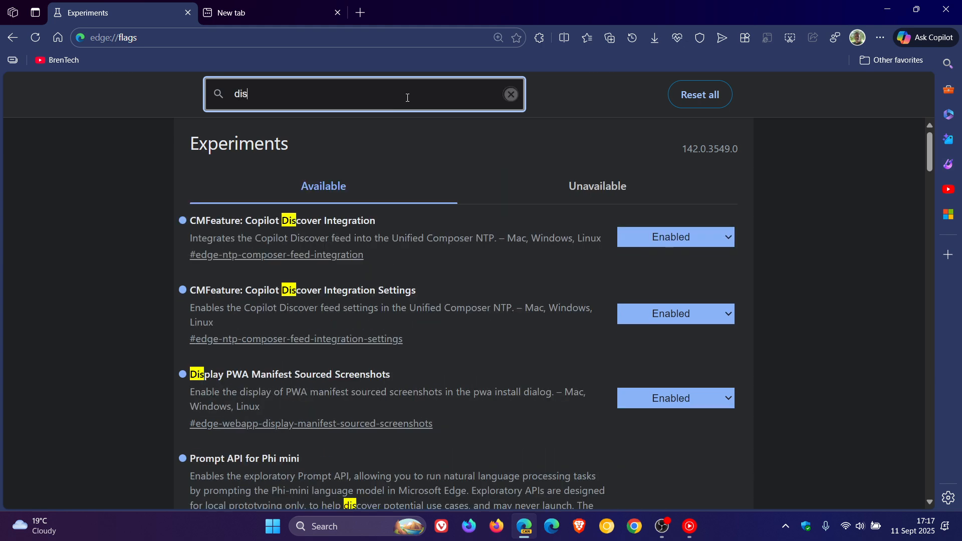
type("cove")
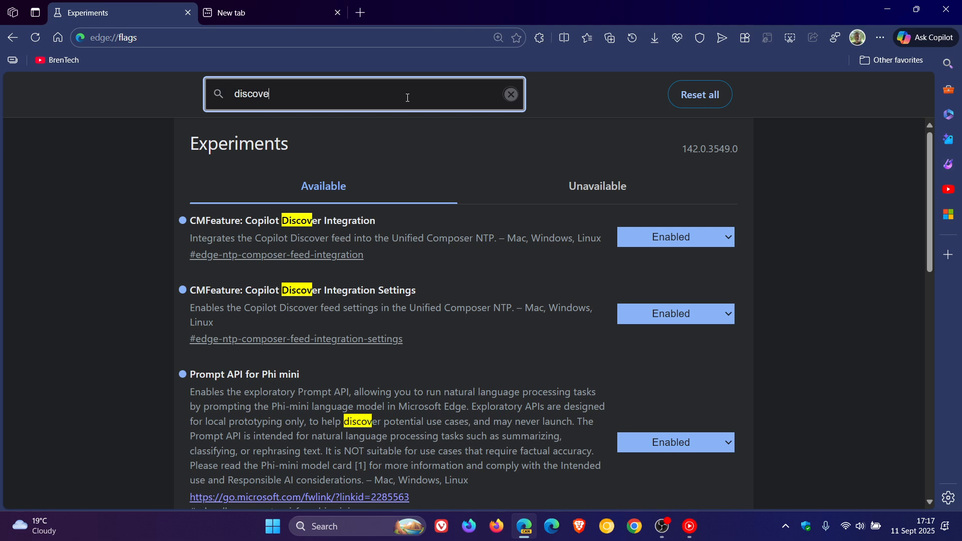
type("r")
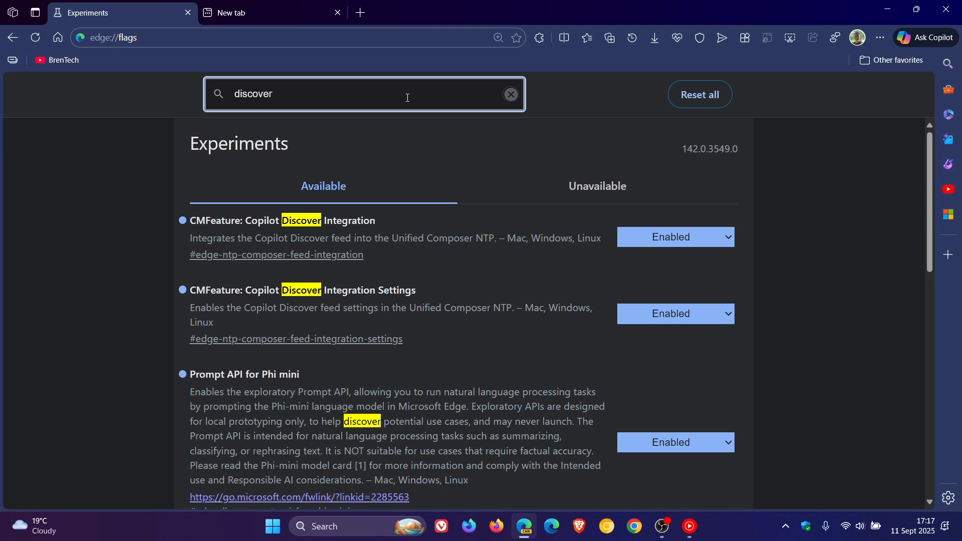
mouse_move(445, 277)
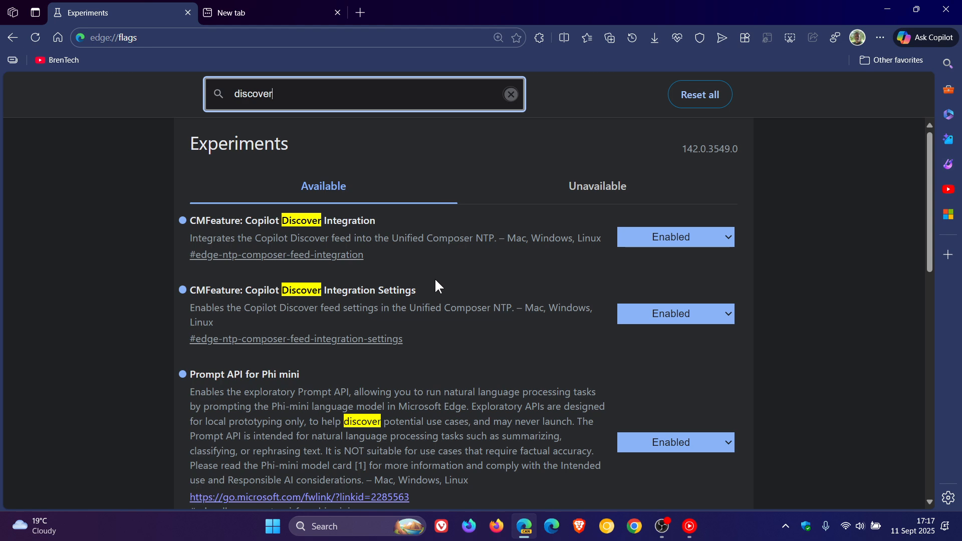
mouse_move(320, 331)
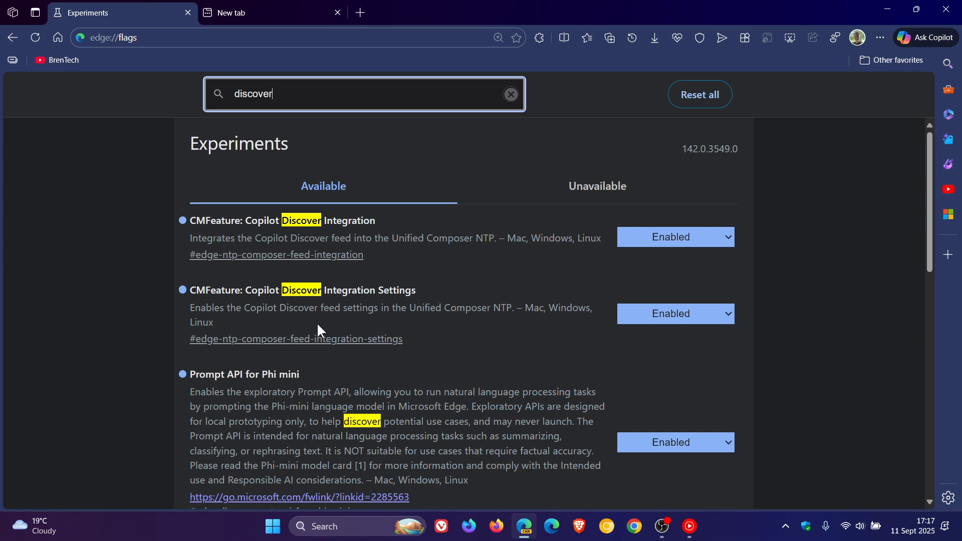
mouse_move(454, 337)
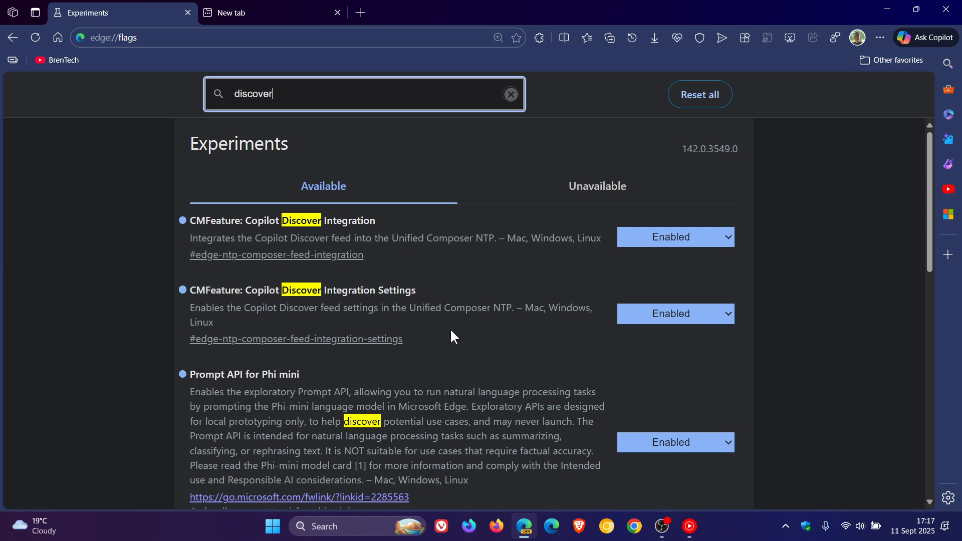
mouse_move(514, 333)
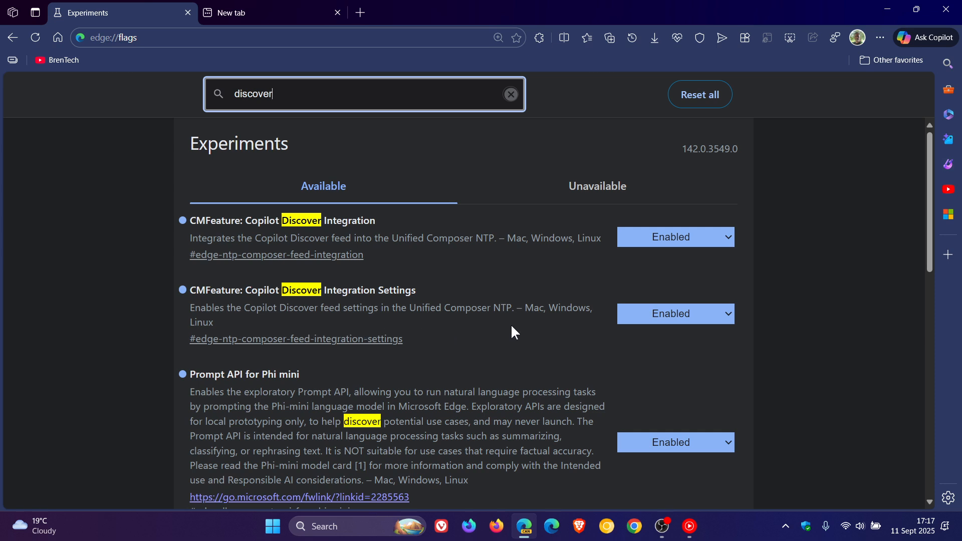
left_click(674, 314)
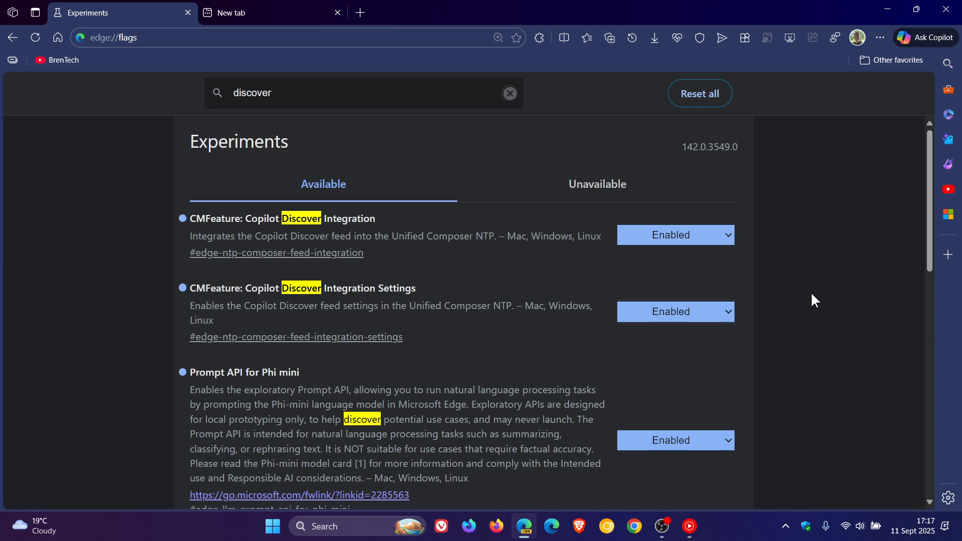
mouse_move(804, 289)
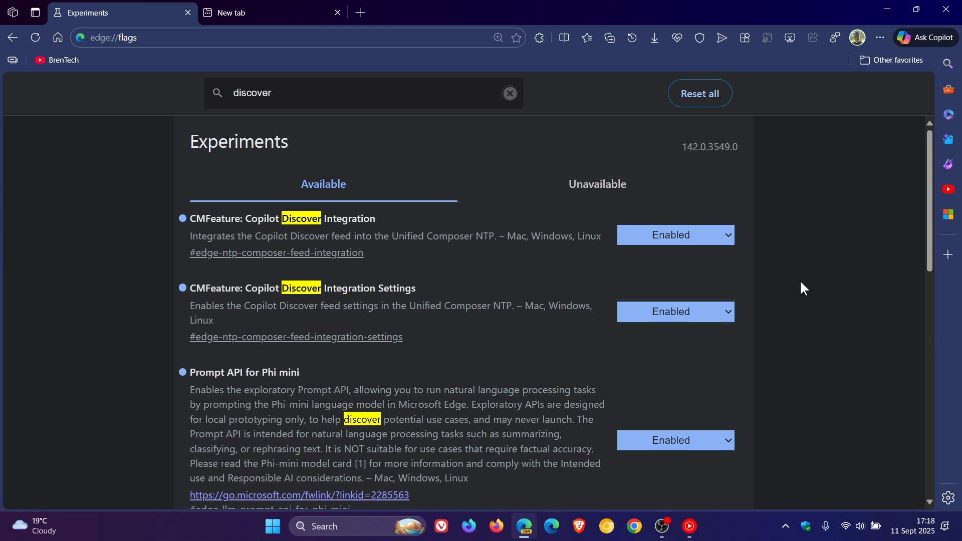
mouse_move(451, 335)
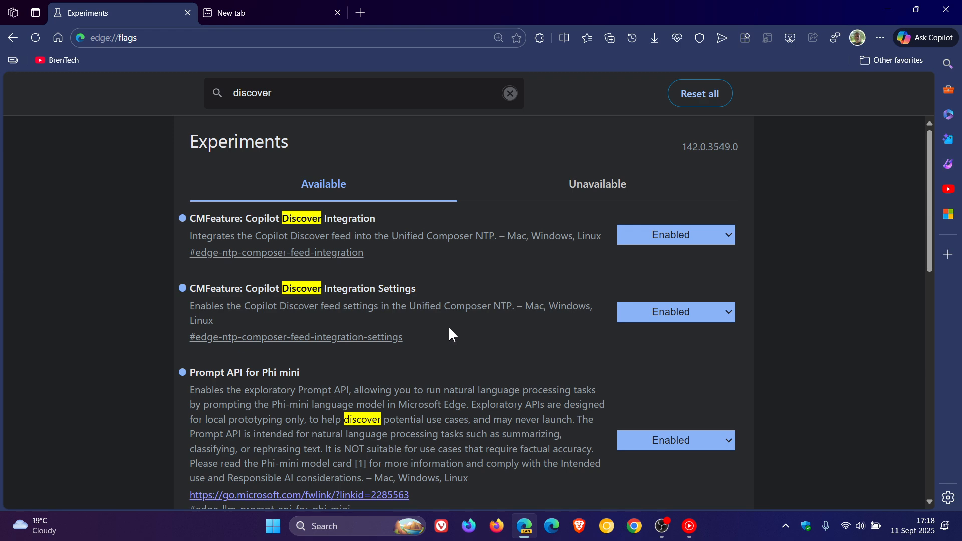
mouse_move(481, 230)
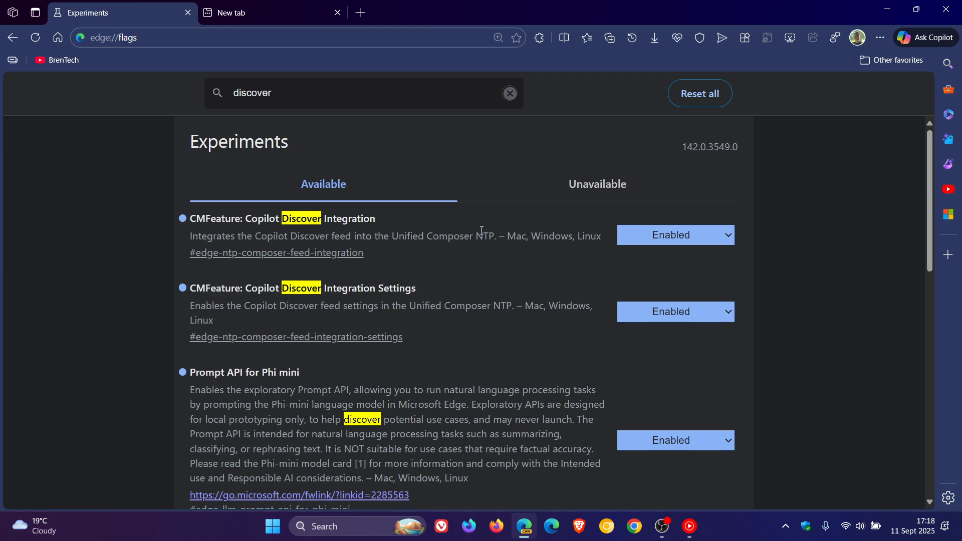
left_click(252, 12)
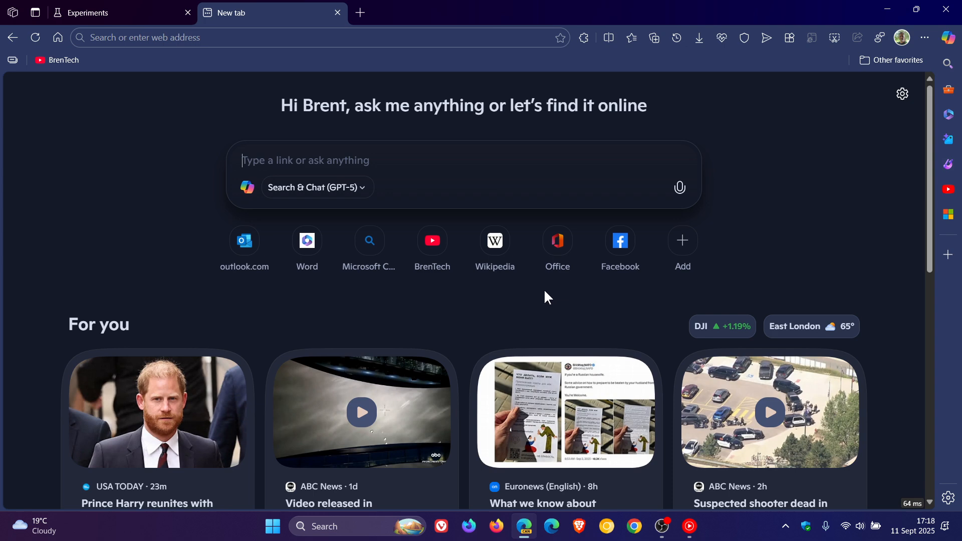
mouse_move(237, 83)
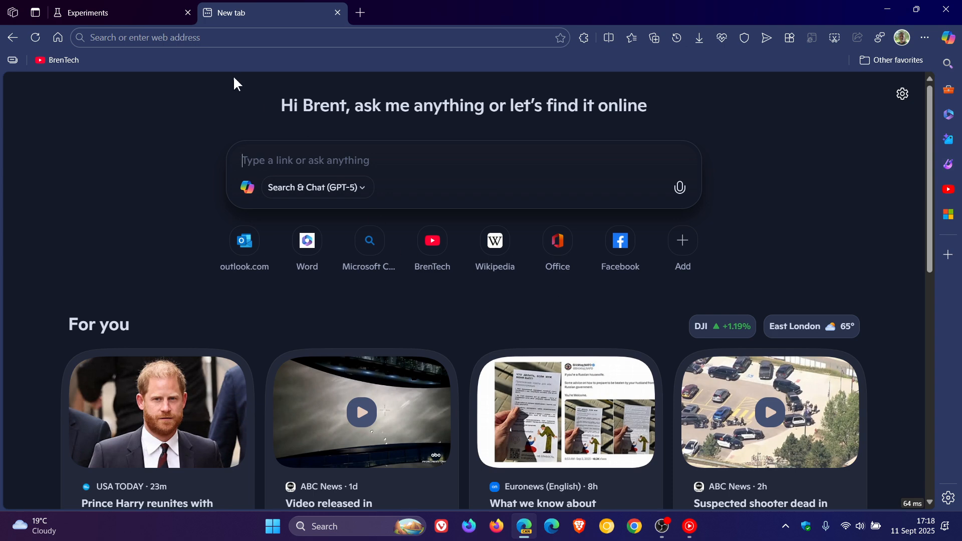
left_click(92, 12)
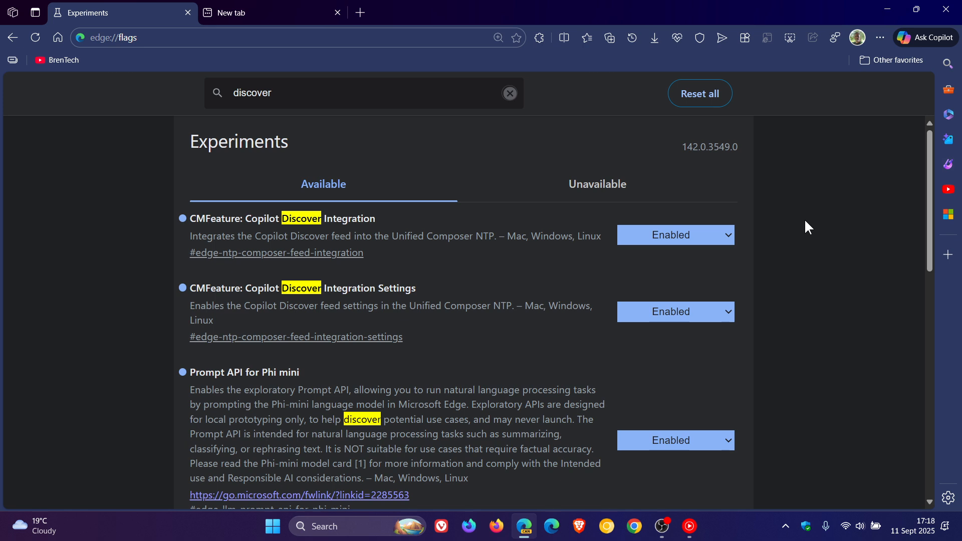
mouse_move(404, 195)
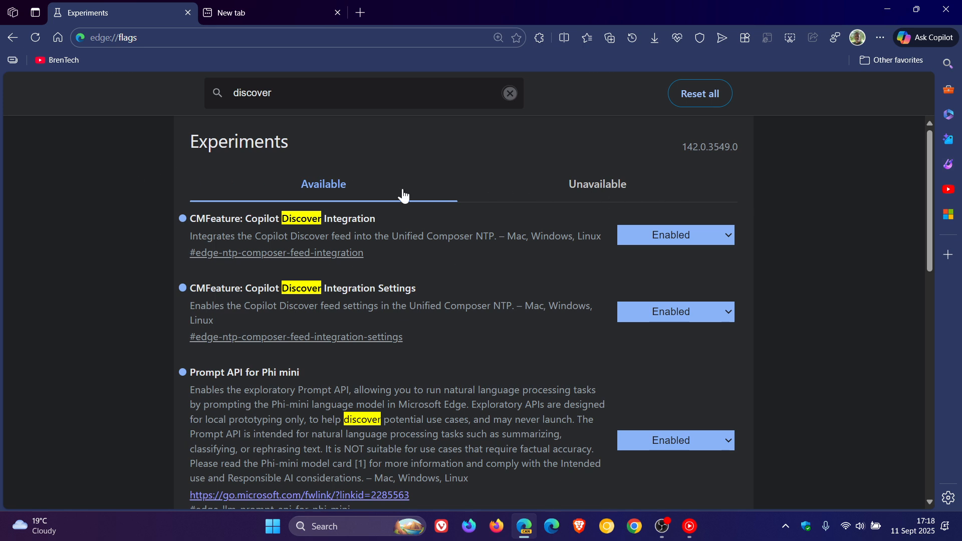
mouse_move(265, 230)
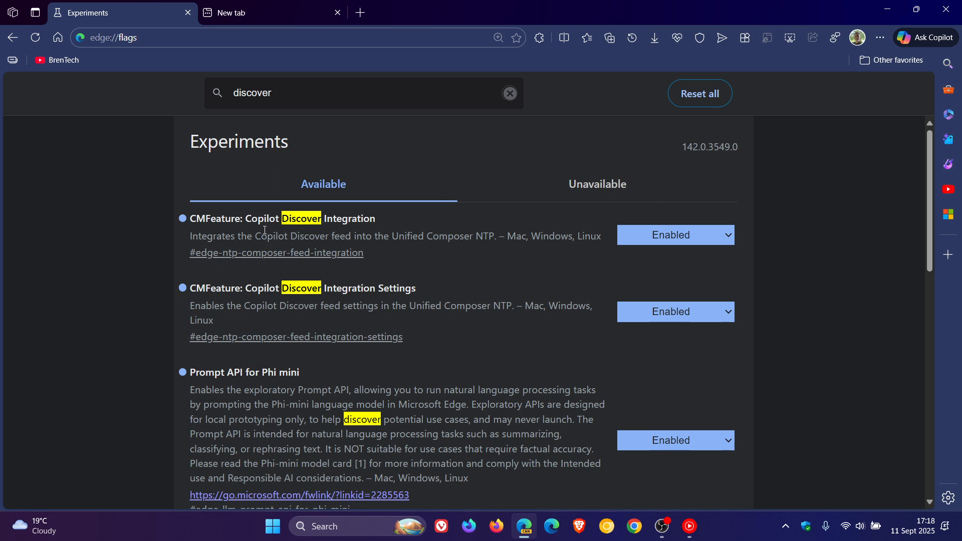
mouse_move(524, 224)
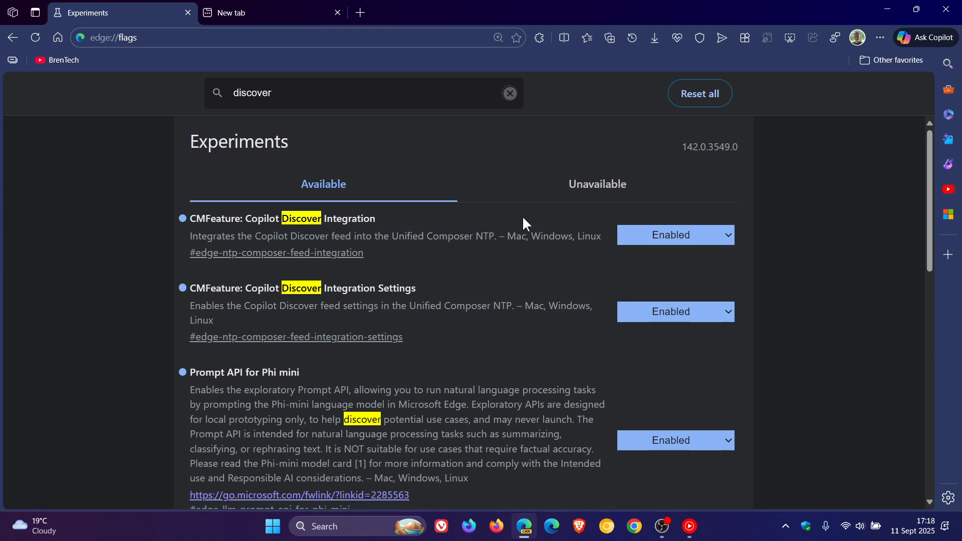
left_click(675, 235)
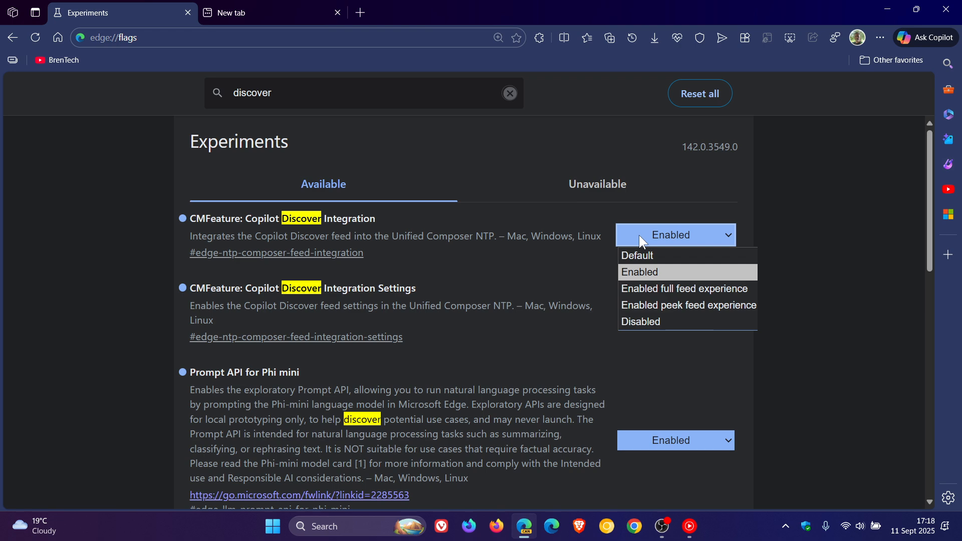
mouse_move(701, 277)
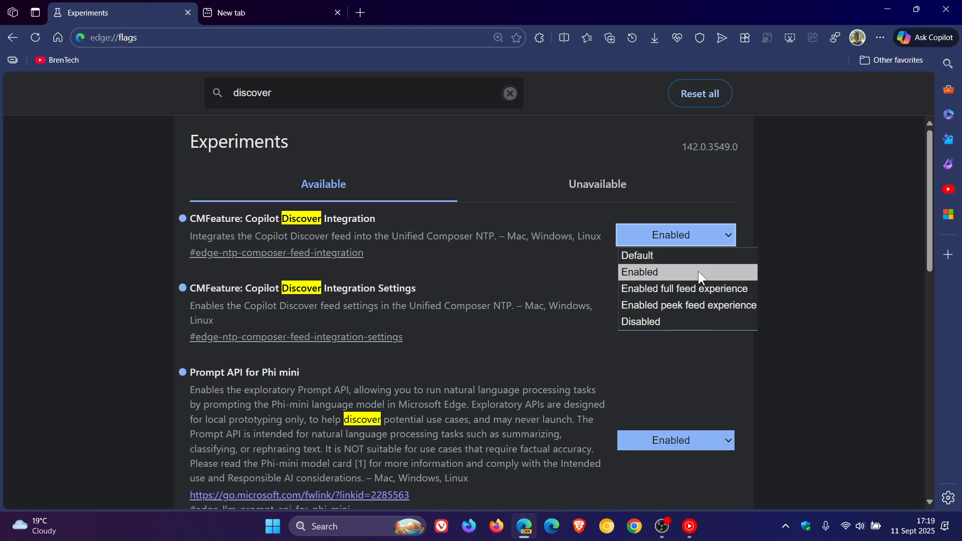
mouse_move(685, 289)
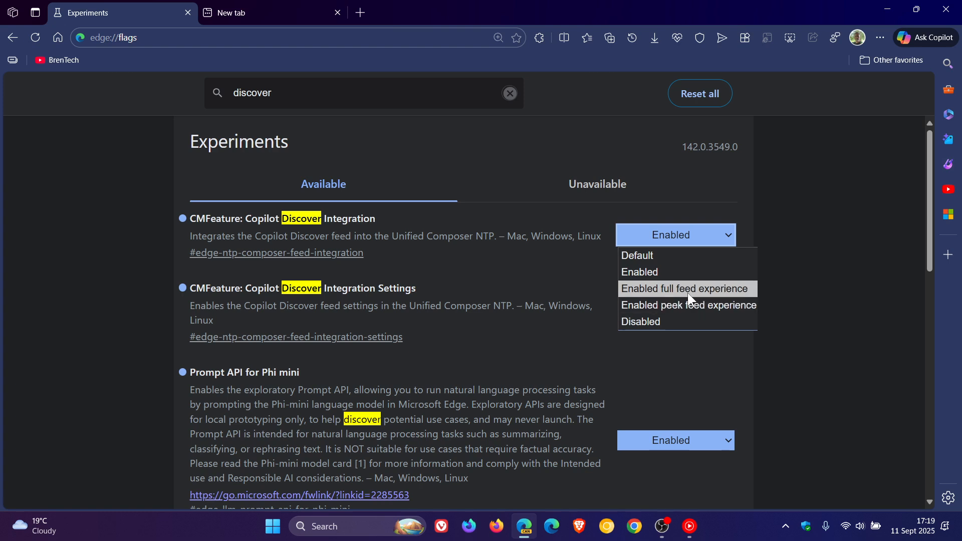
mouse_move(714, 294)
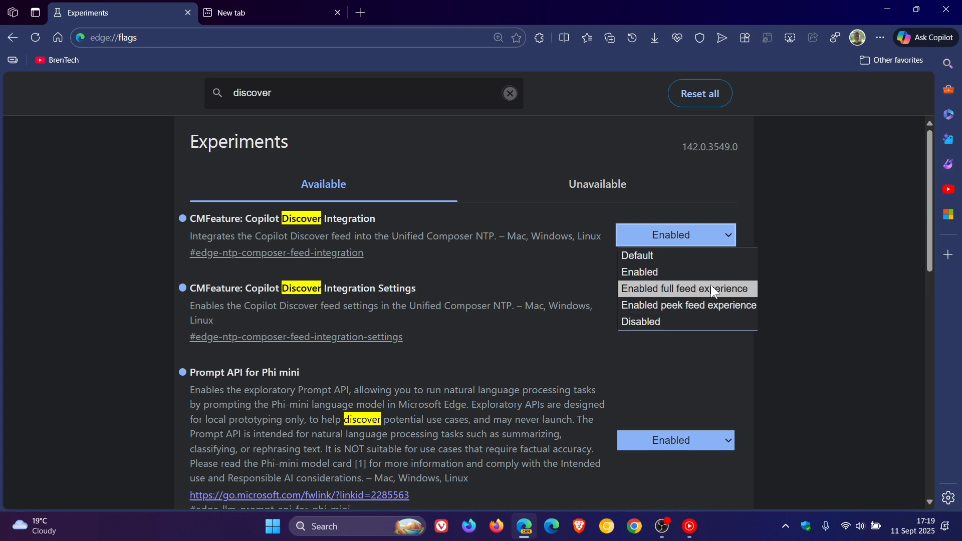
mouse_move(722, 315)
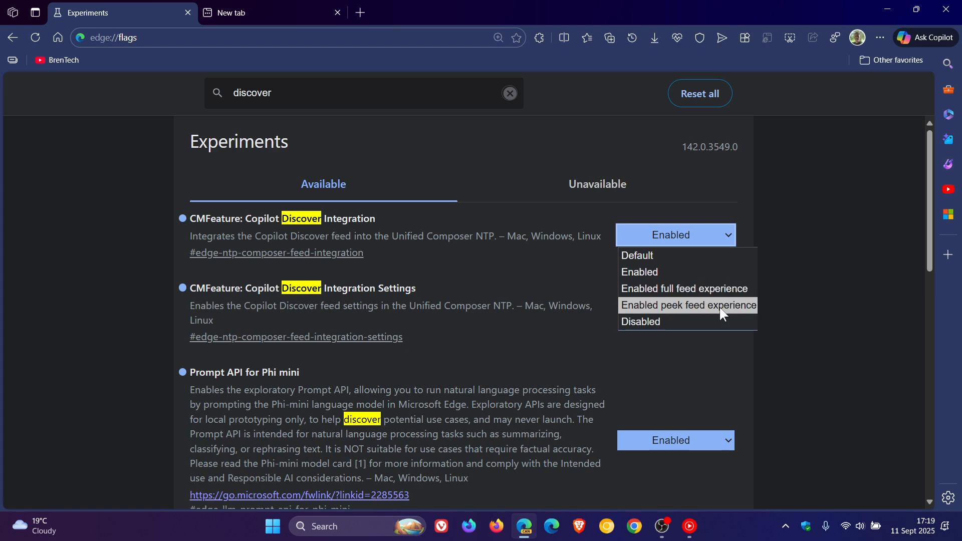
mouse_move(834, 232)
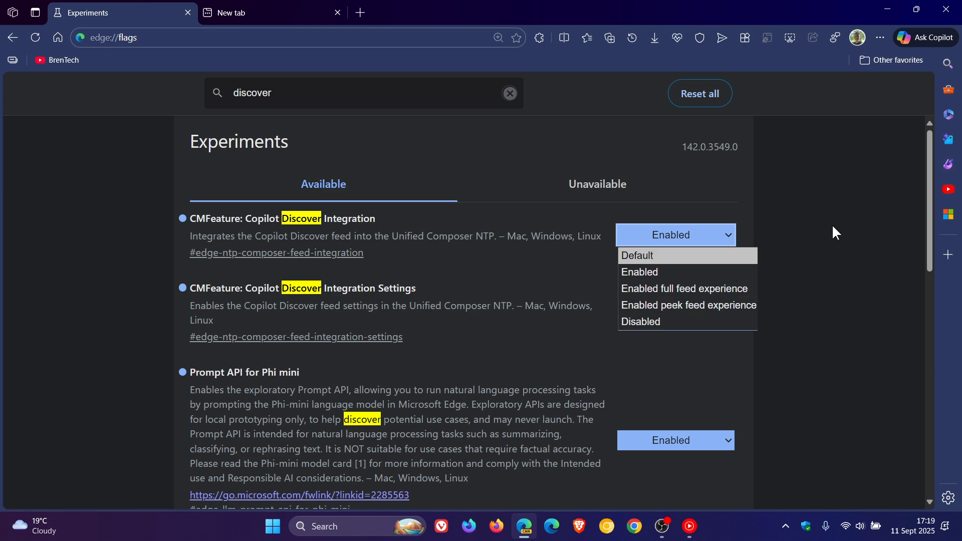
left_click(639, 272)
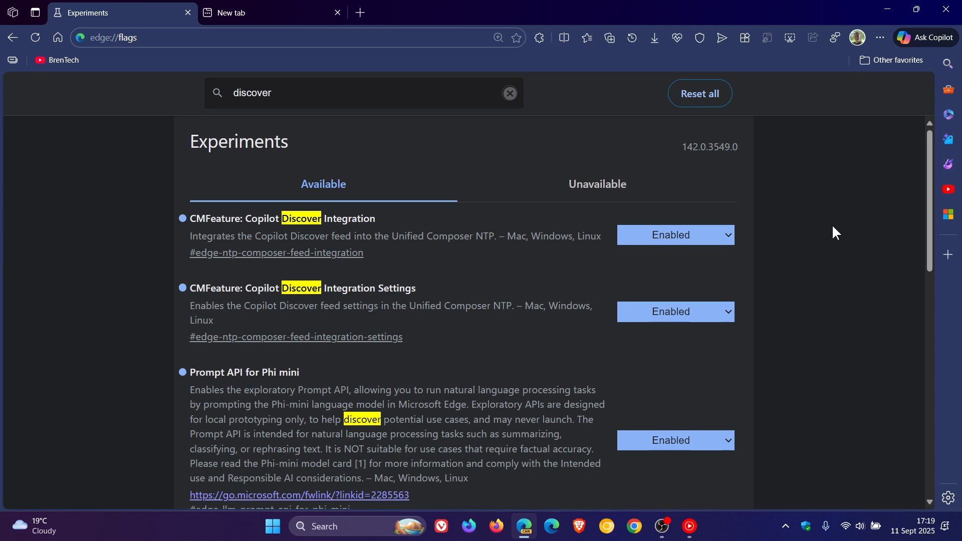
mouse_move(831, 230)
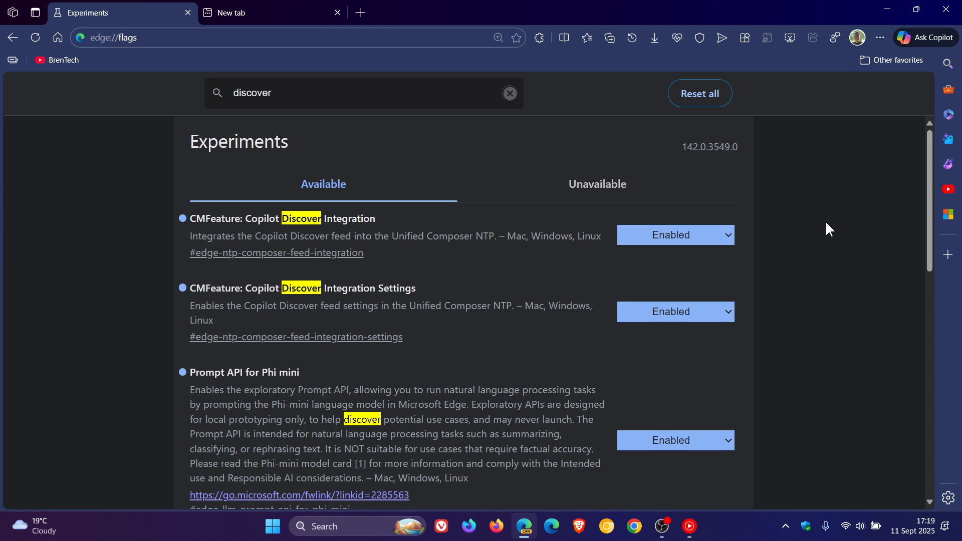
mouse_move(328, 230)
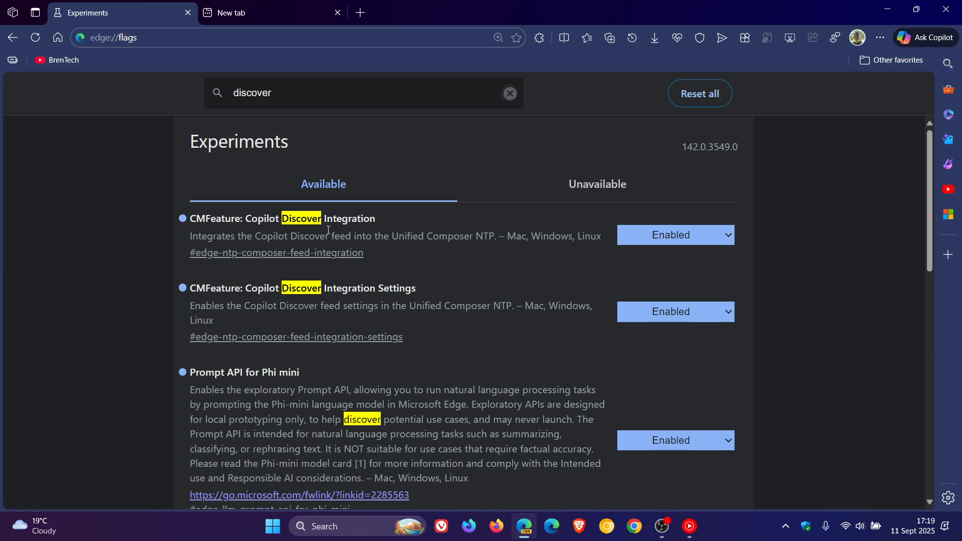
mouse_move(740, 255)
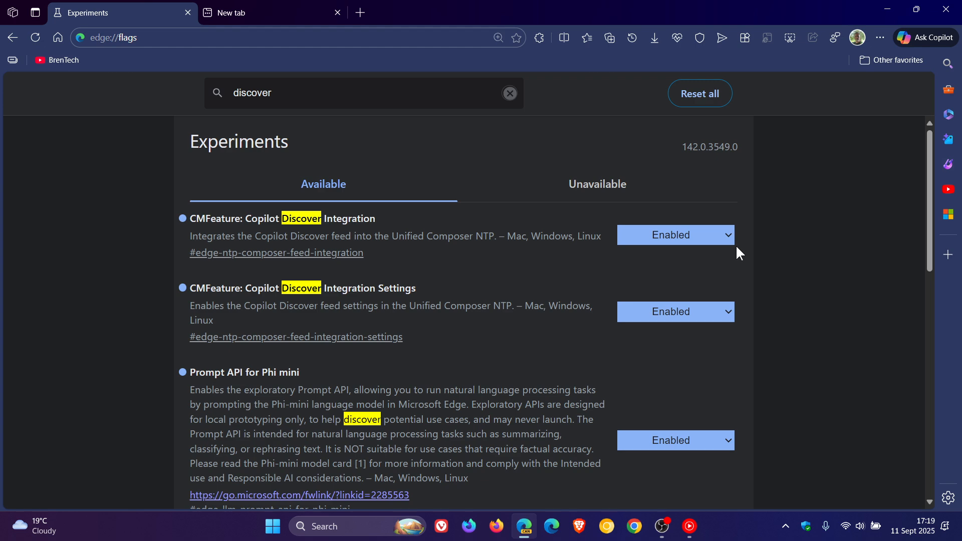
mouse_move(743, 254)
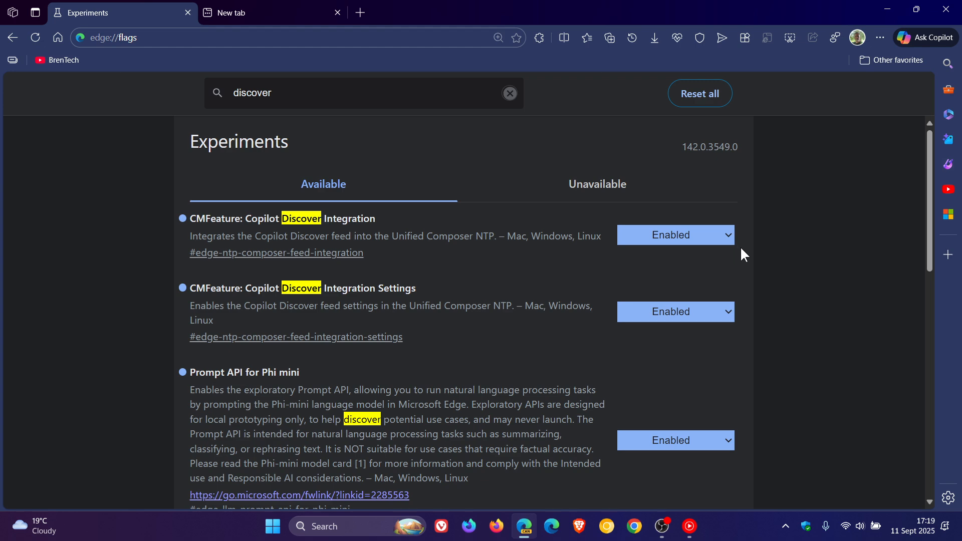
mouse_move(765, 240)
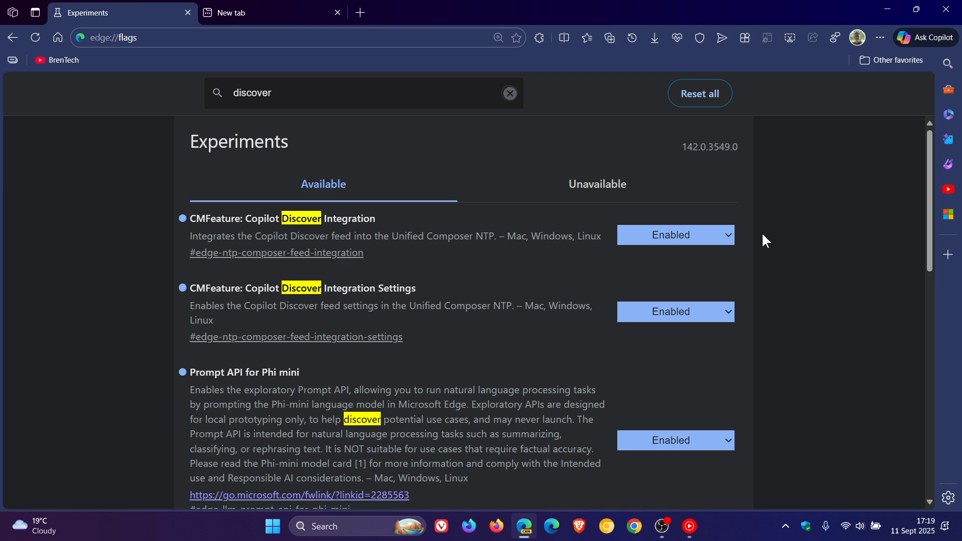
mouse_move(525, 342)
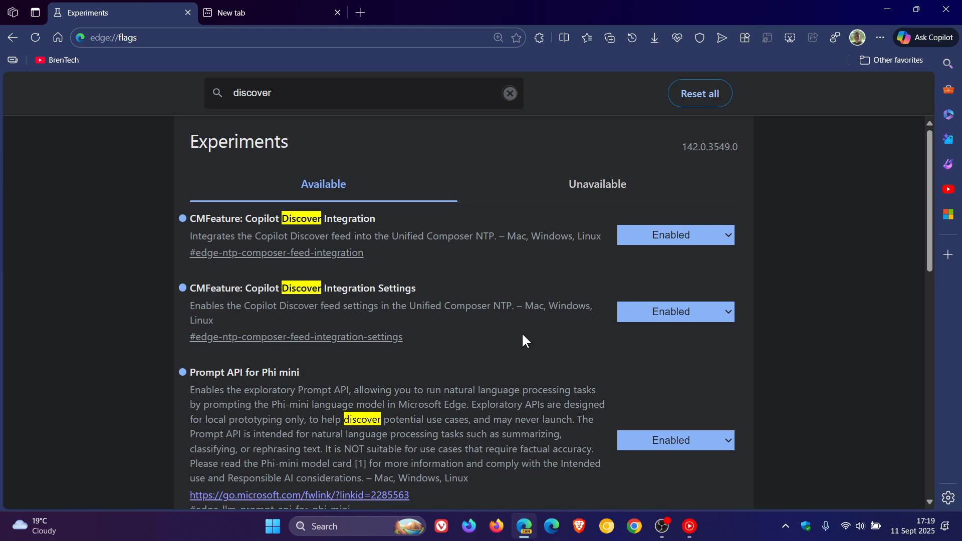
mouse_move(627, 337)
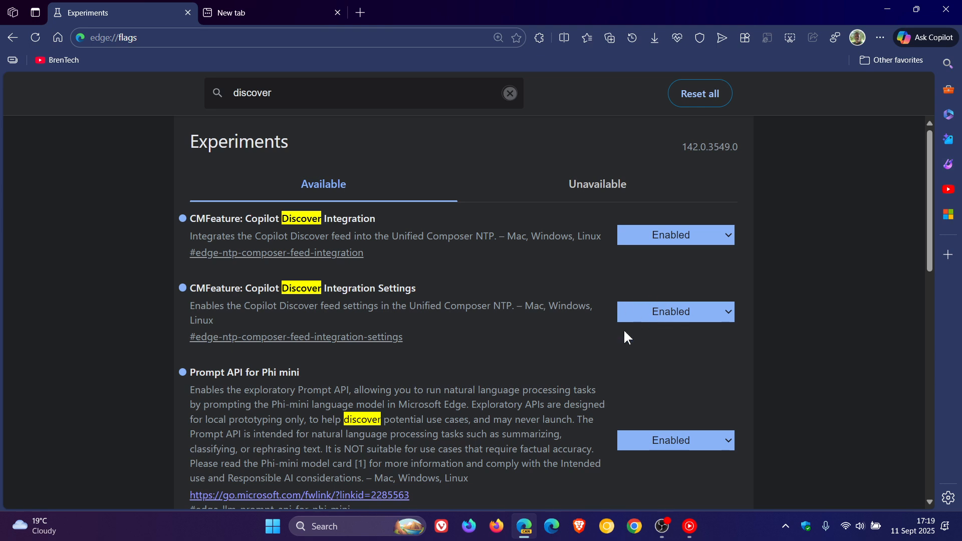
mouse_move(695, 239)
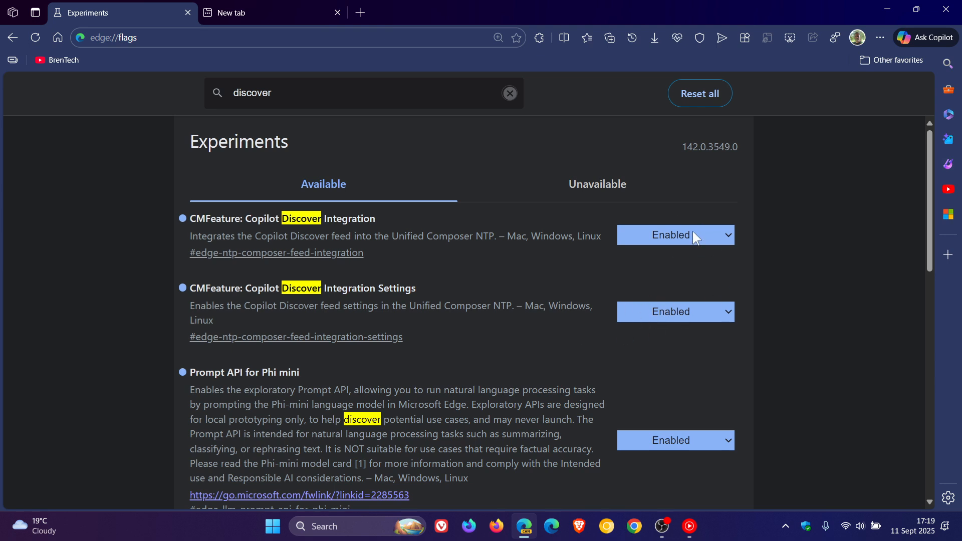
mouse_move(696, 350)
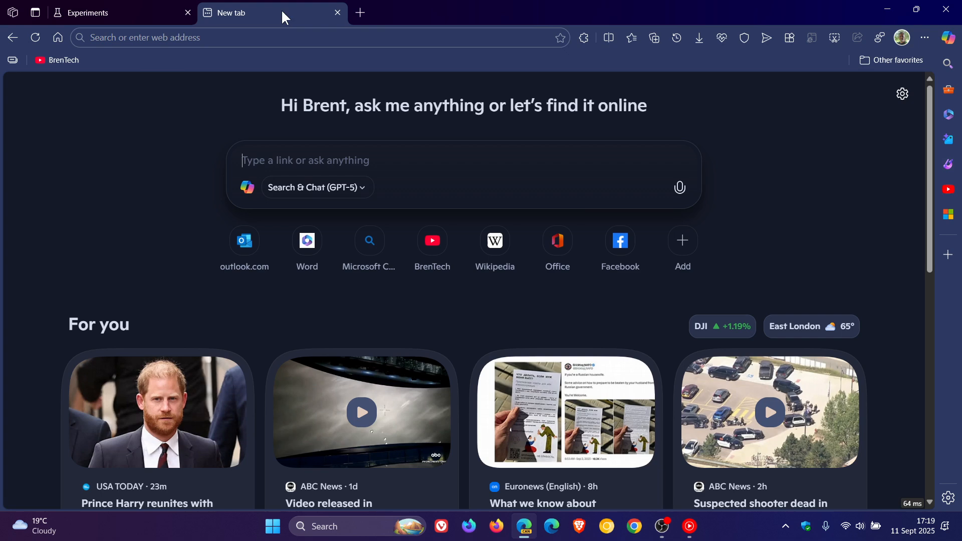
mouse_move(902, 94)
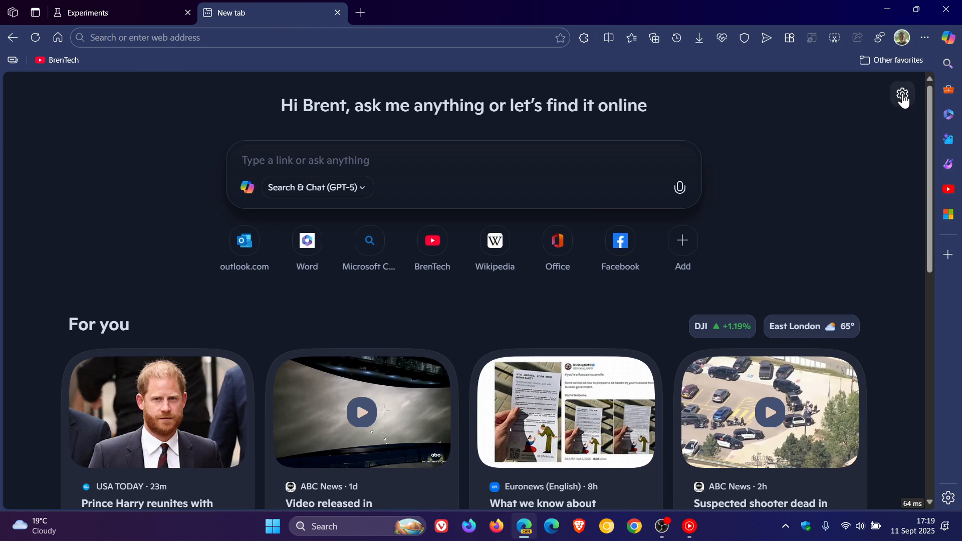
- Open the new tab page gear menu and its Feed settings submenu
left_click(903, 96)
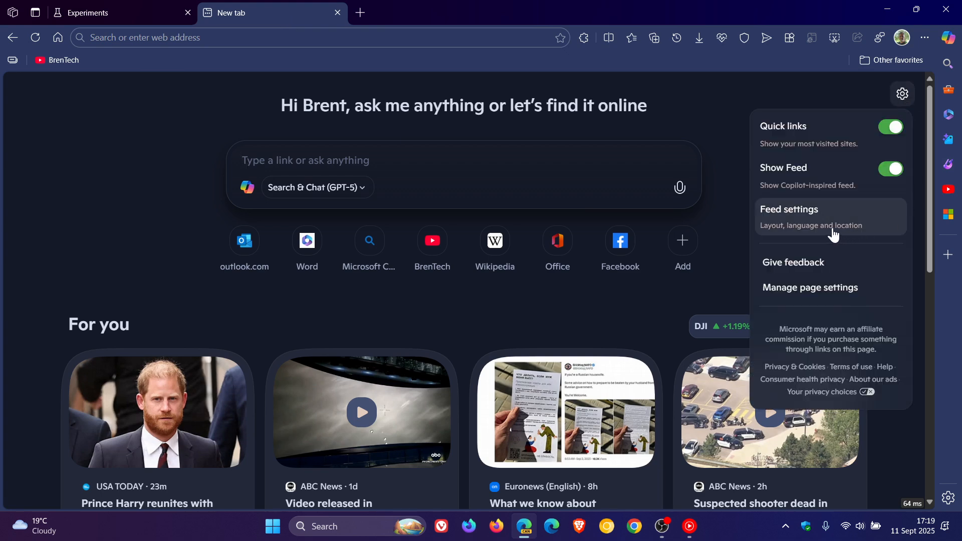
mouse_move(810, 224)
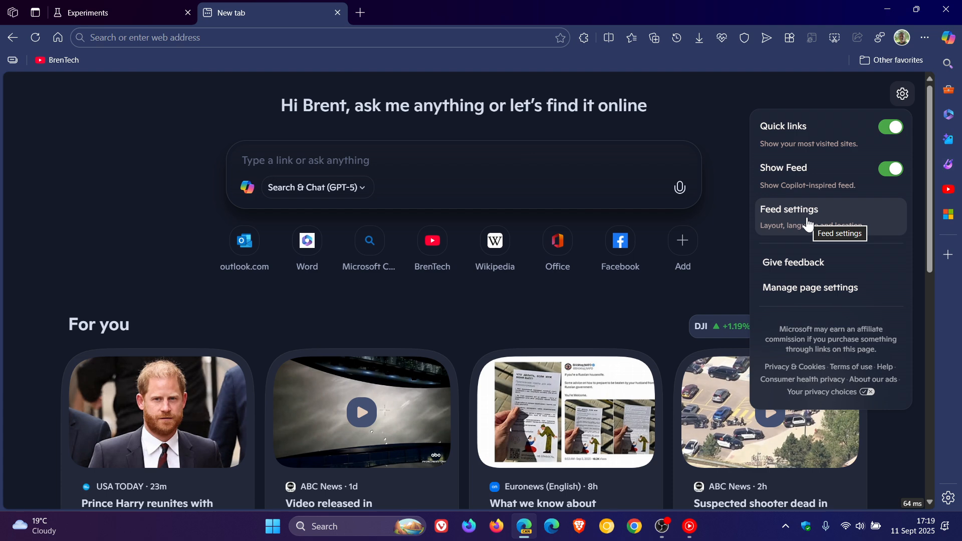
mouse_move(887, 159)
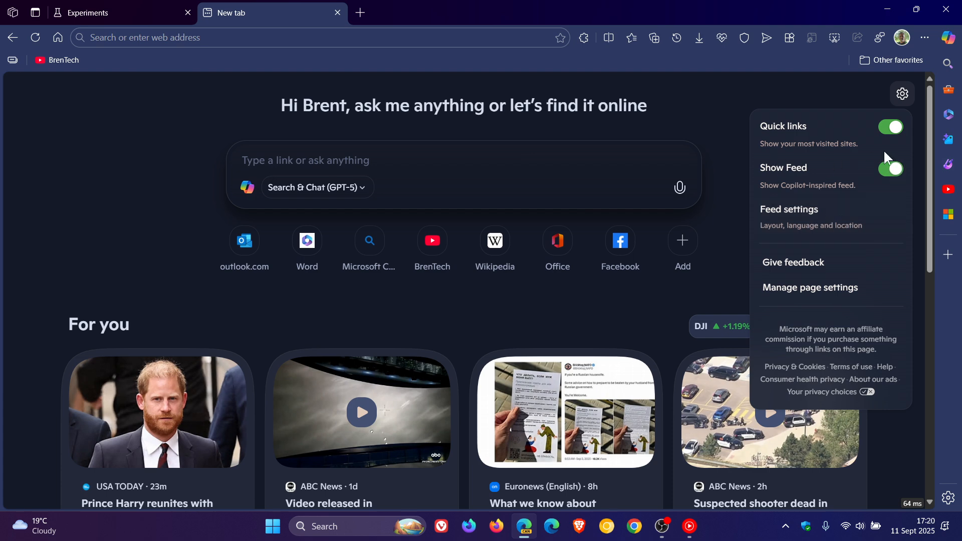
mouse_move(796, 222)
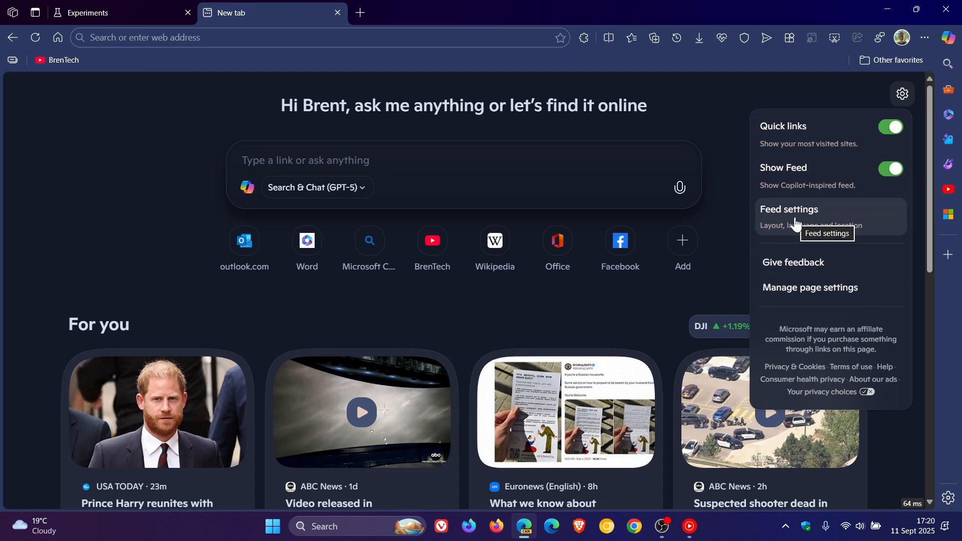
left_click(789, 209)
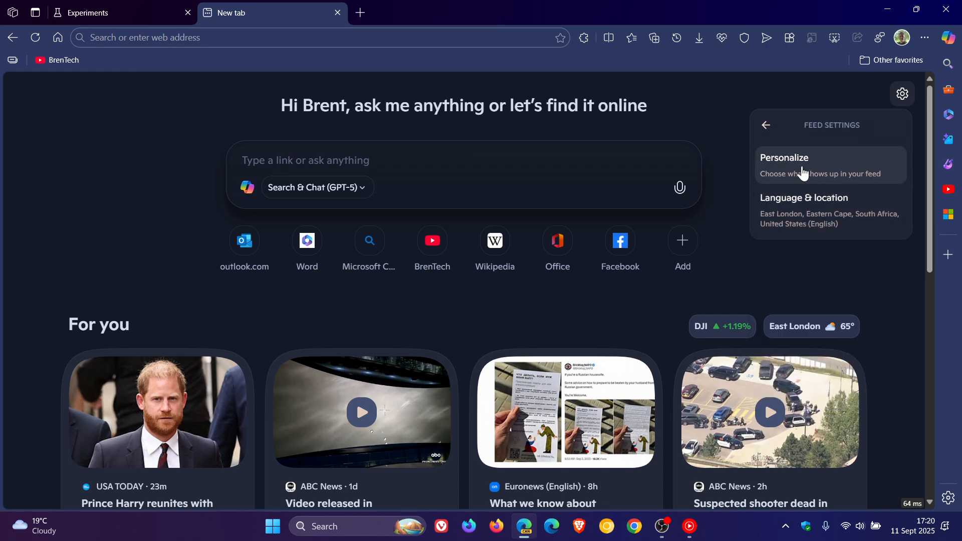
- Open Personalize and view the Following, Blocked and Info cards sections
left_click(785, 158)
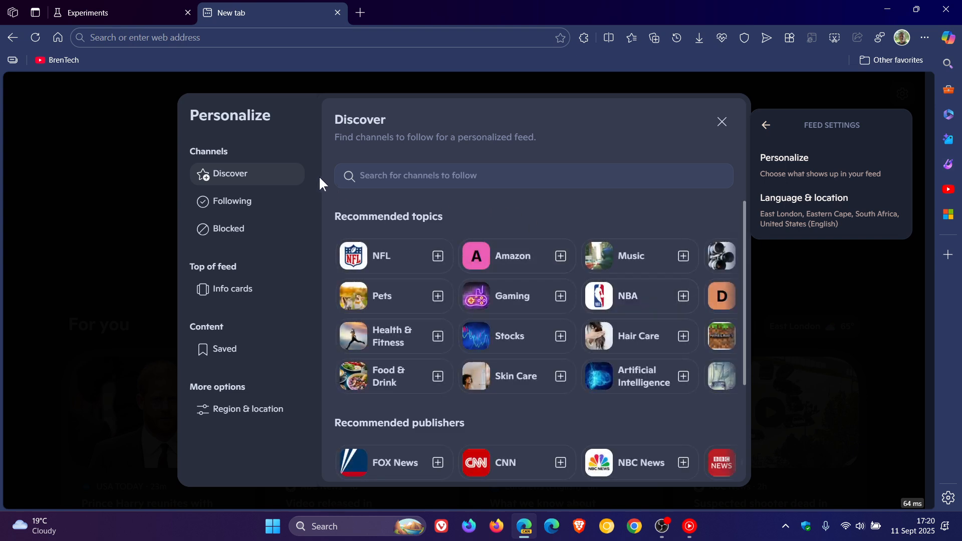
mouse_move(267, 159)
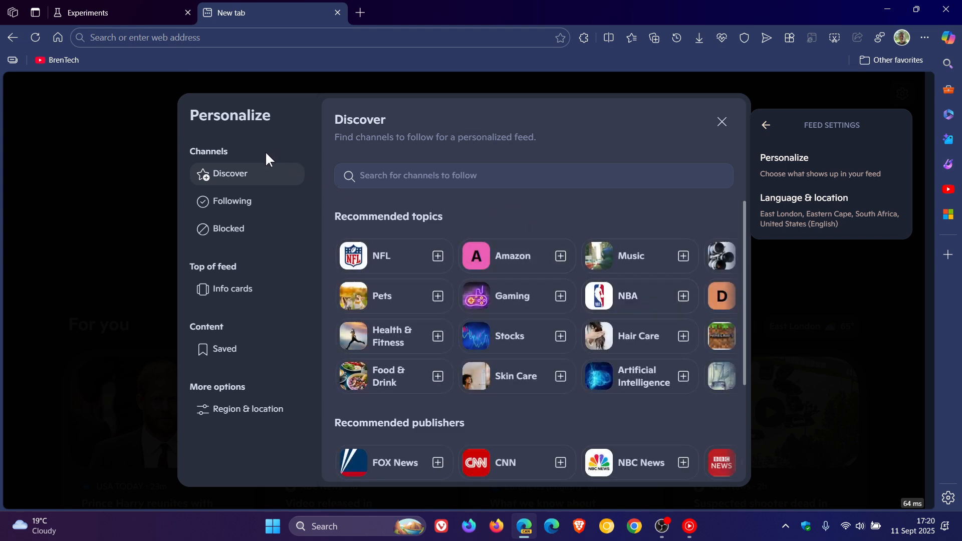
mouse_move(257, 158)
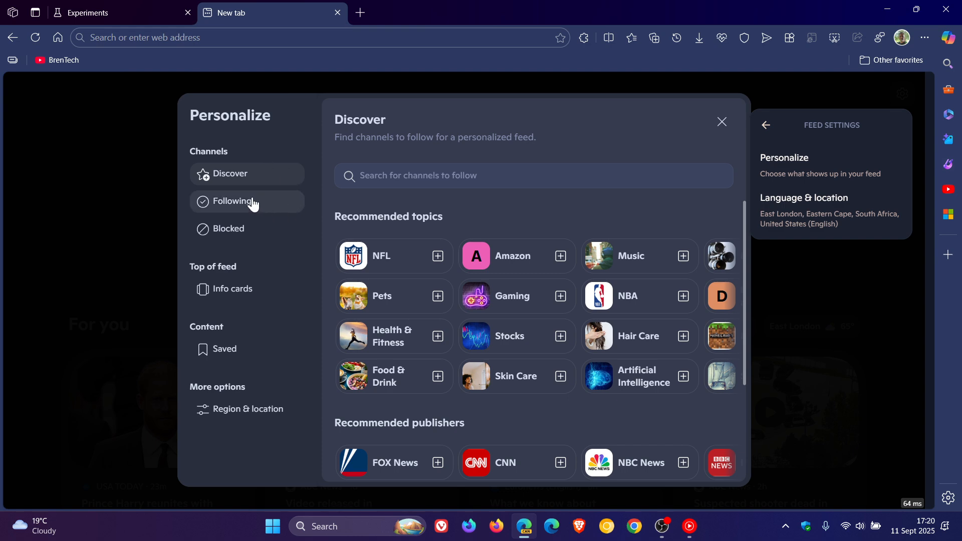
left_click(232, 201)
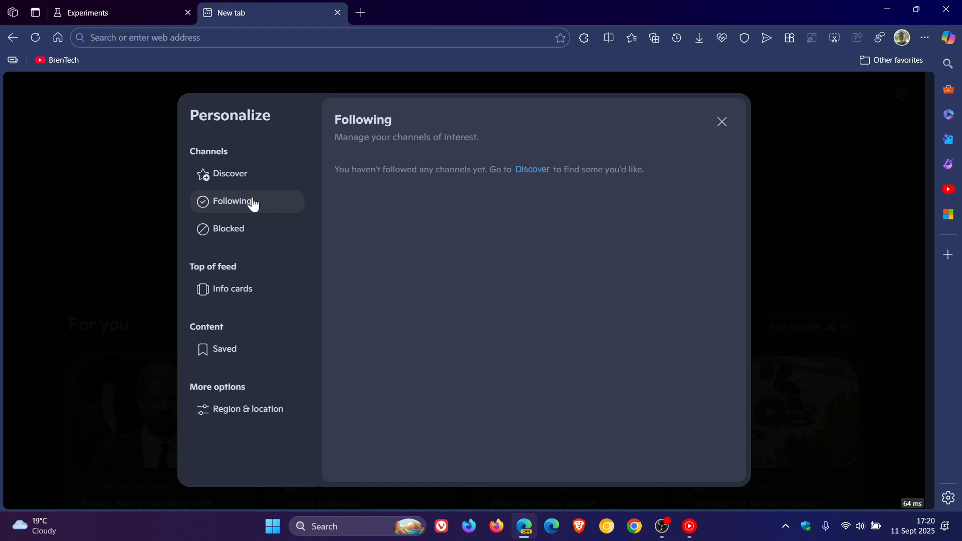
left_click(227, 229)
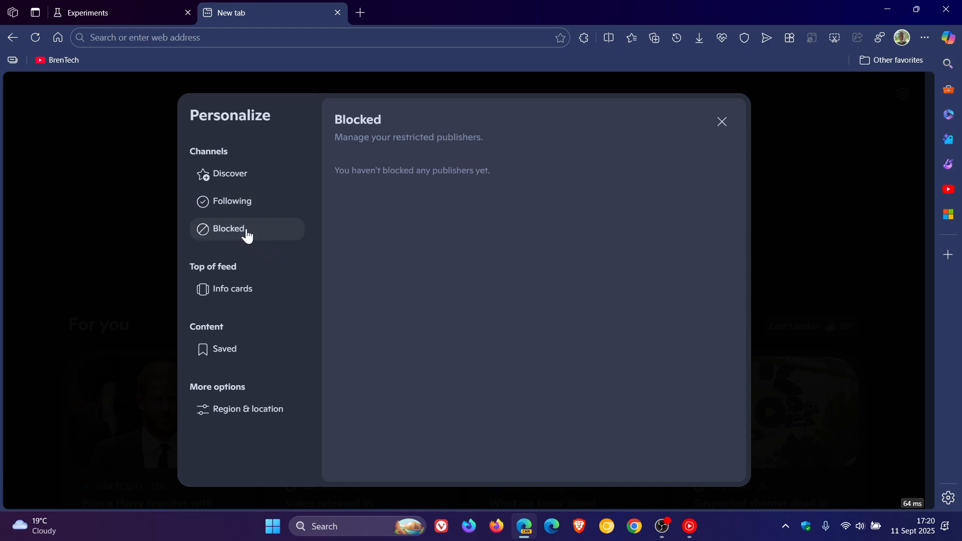
mouse_move(378, 330)
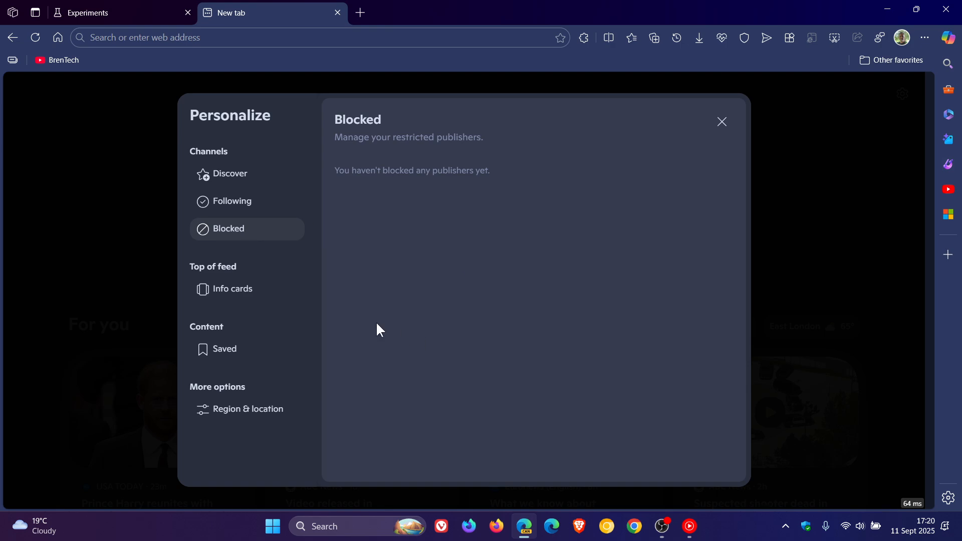
mouse_move(232, 289)
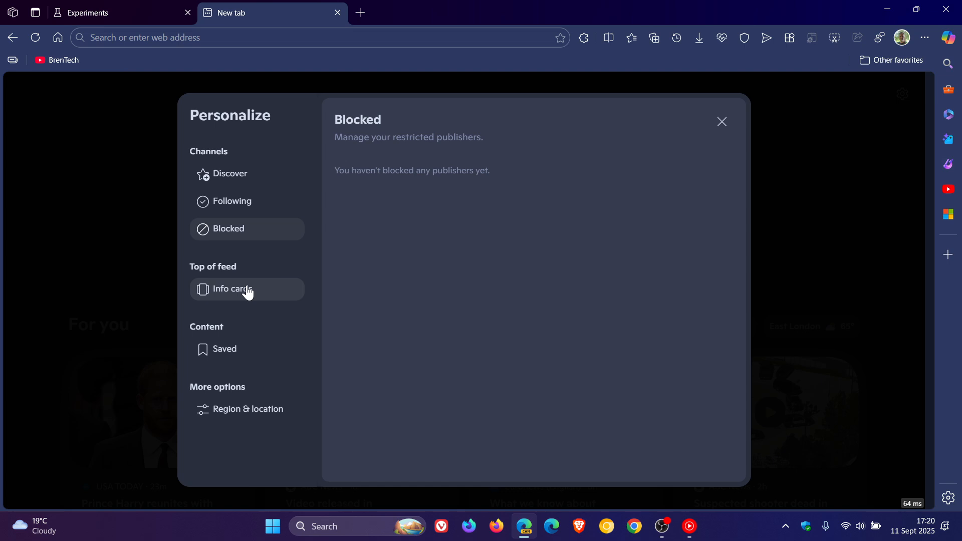
left_click(232, 289)
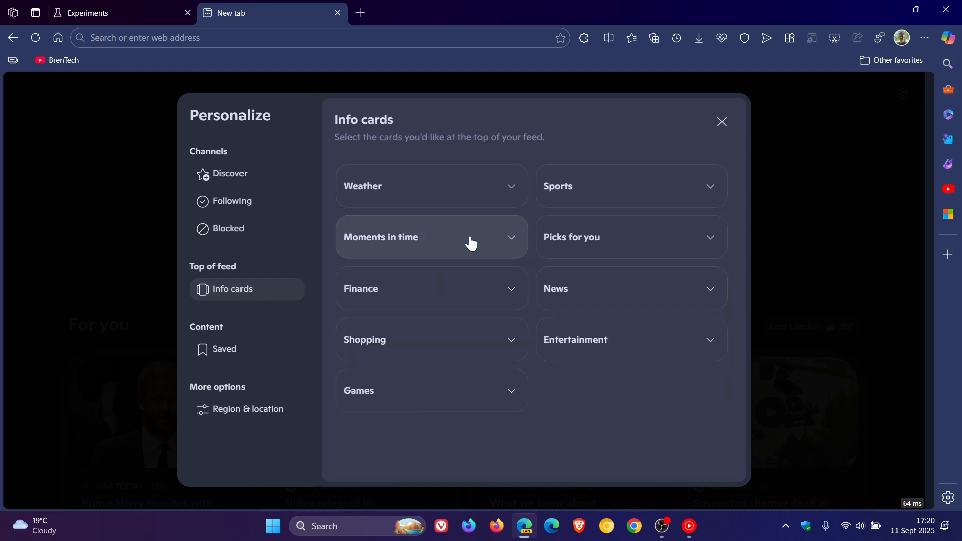
left_click(431, 238)
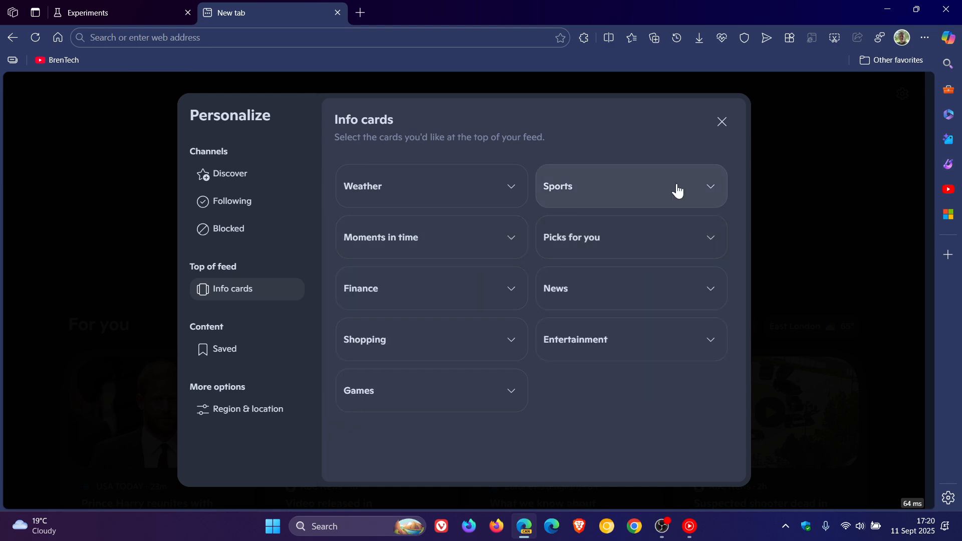
- Close Personalize, scroll the feed, and reopen Feed settings from the gear menu
left_click(722, 122)
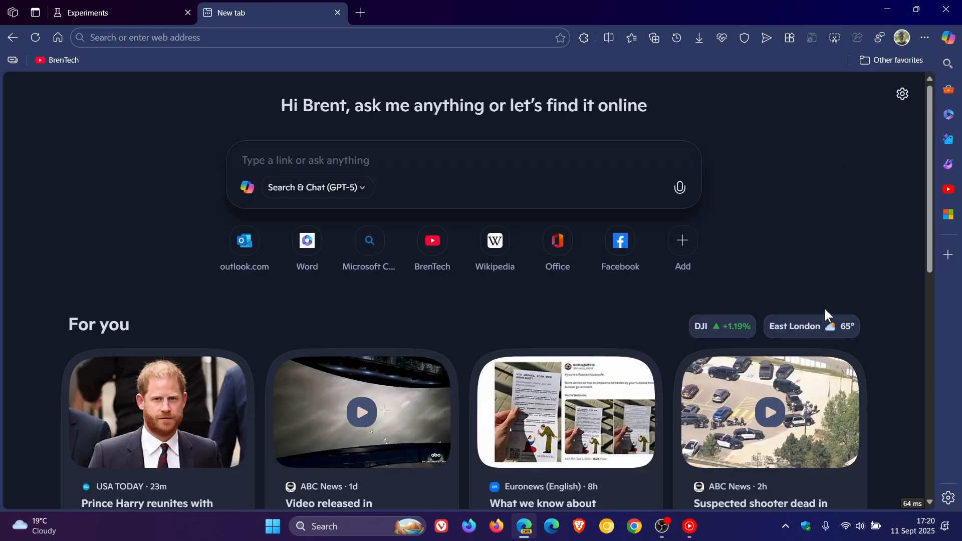
mouse_move(732, 317)
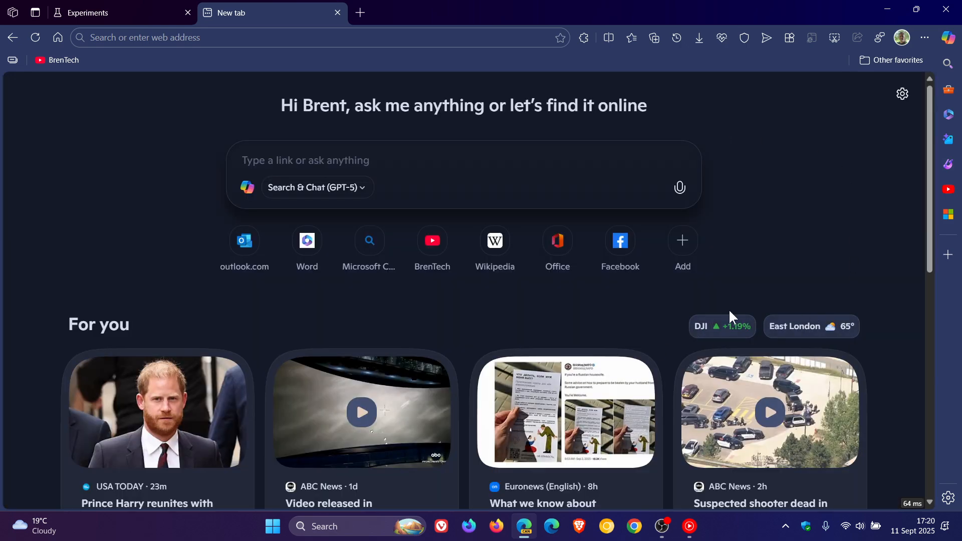
scroll("down", 3)
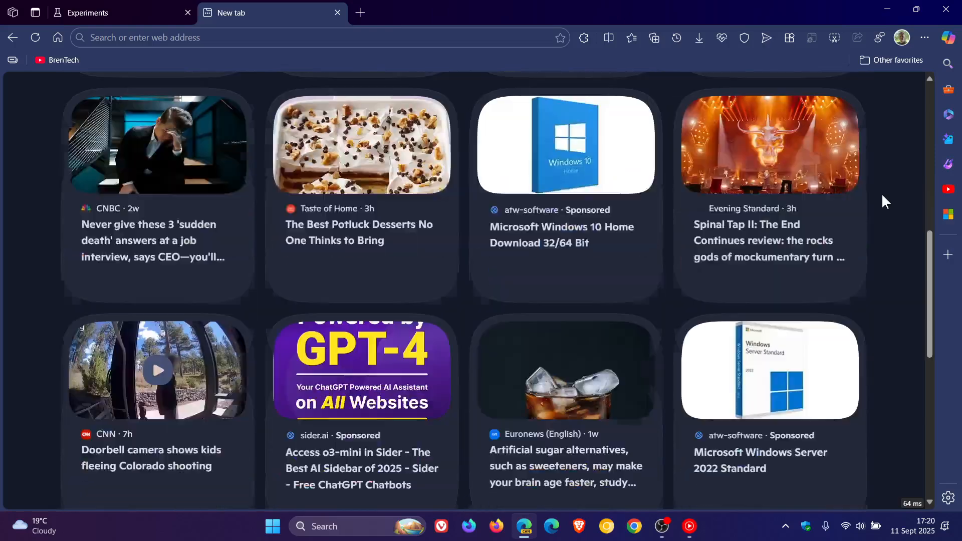
scroll("up", 3)
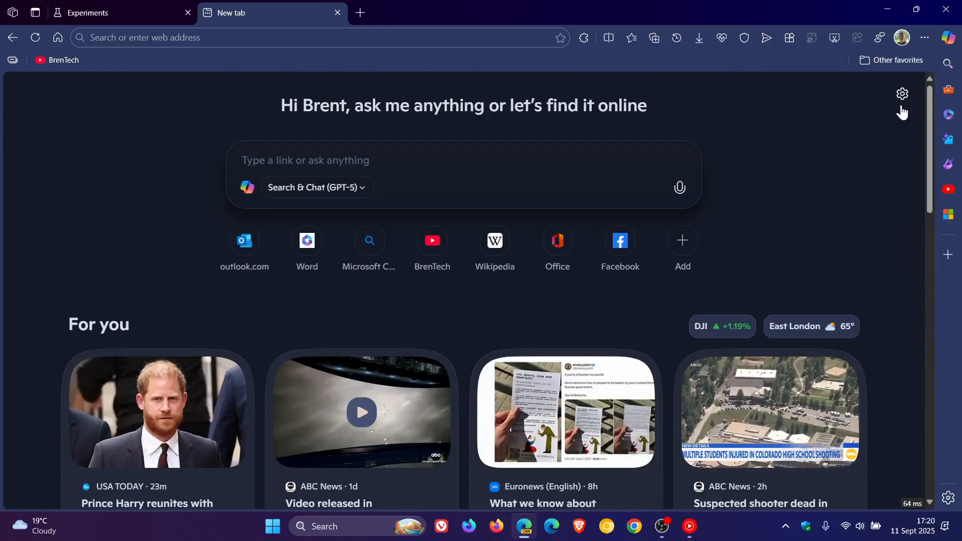
left_click(903, 94)
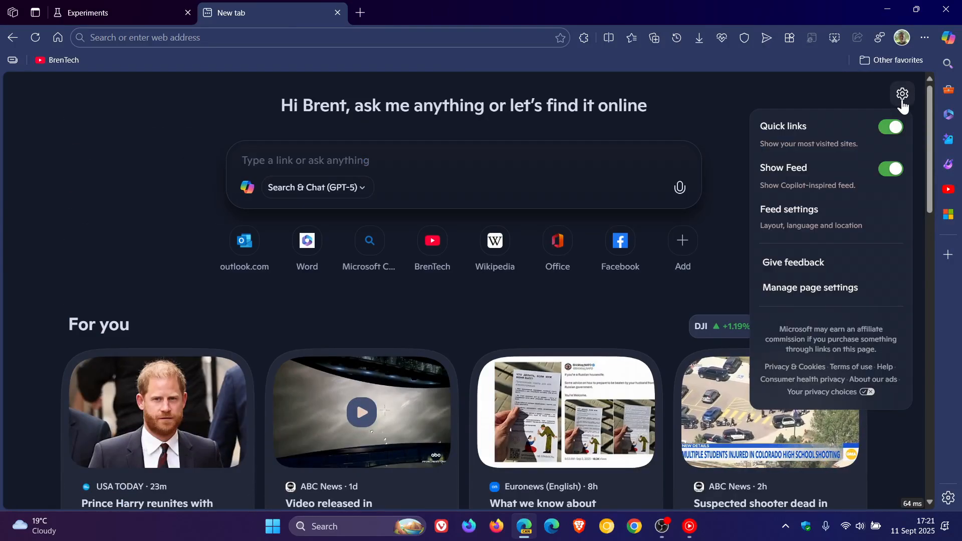
left_click(789, 210)
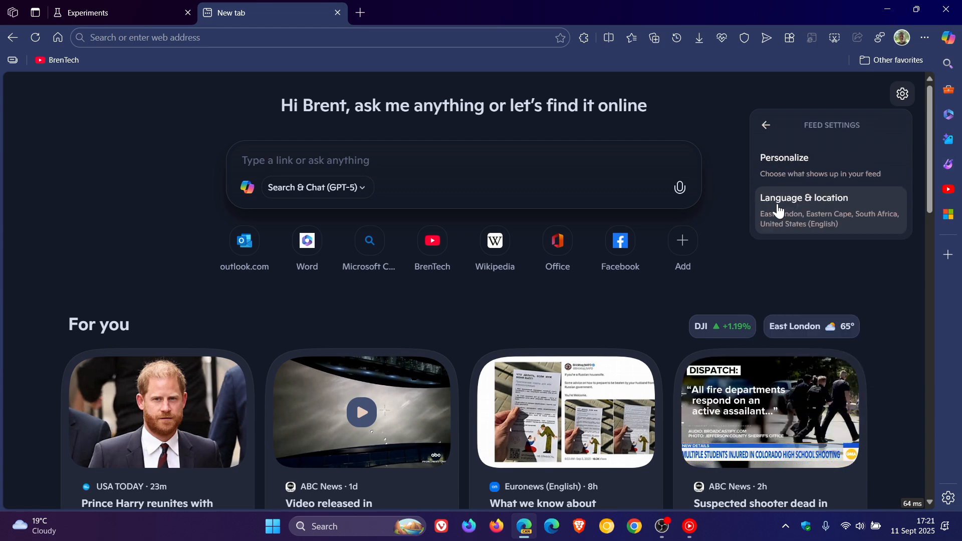
- Open Personalize, view Saved, then Region & location showing United States (English), East London
left_click(784, 158)
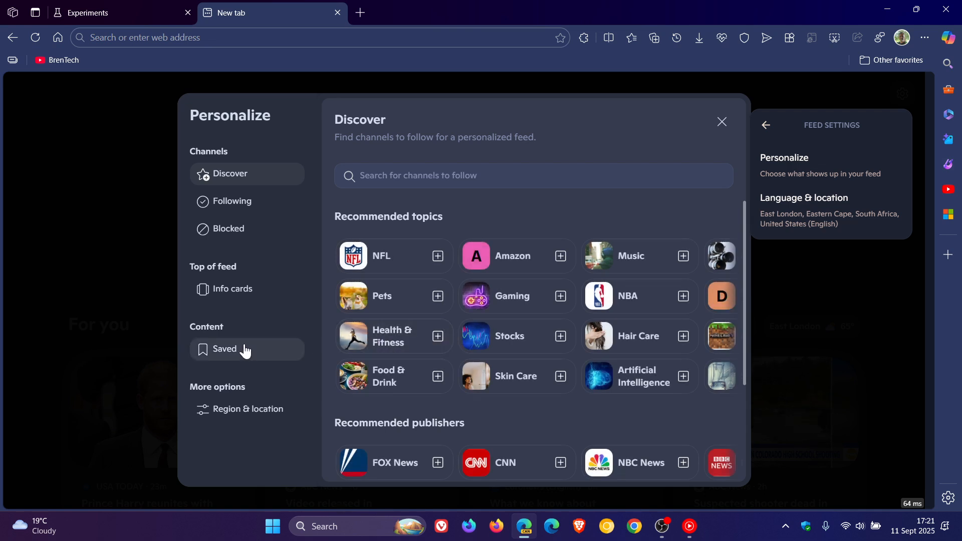
left_click(225, 349)
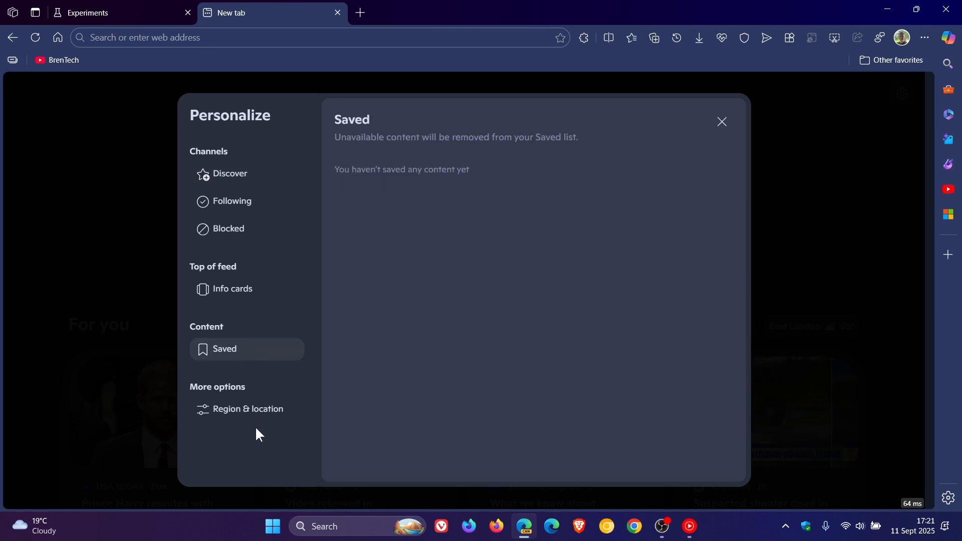
left_click(248, 409)
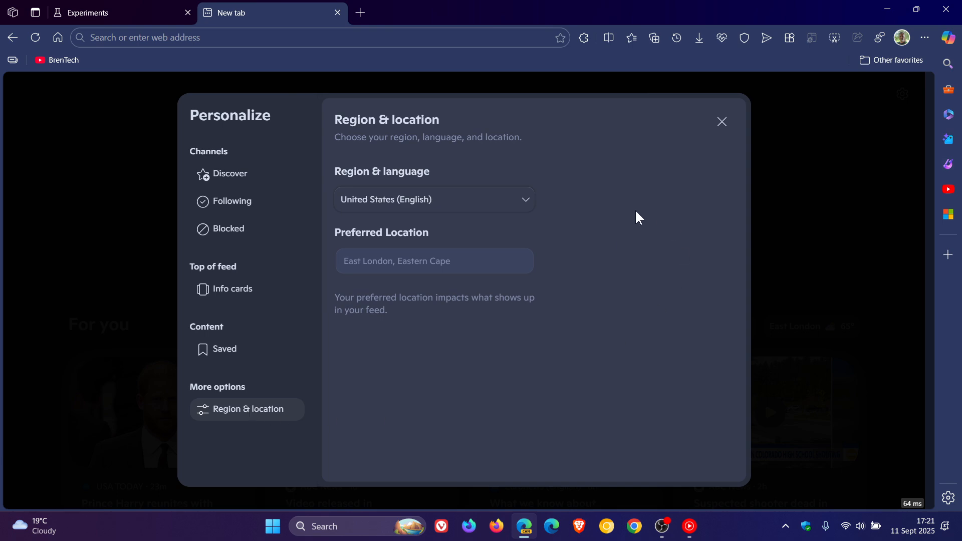
mouse_move(366, 222)
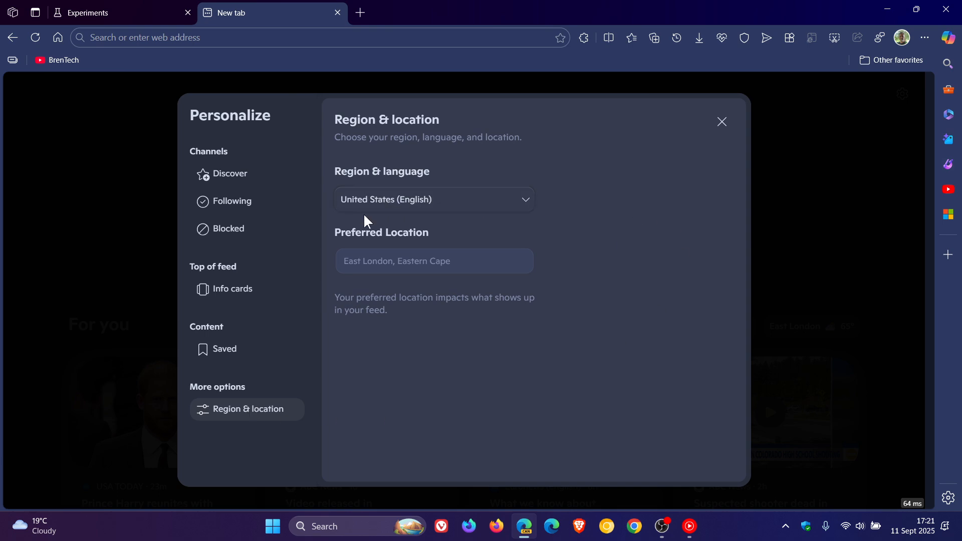
mouse_move(722, 122)
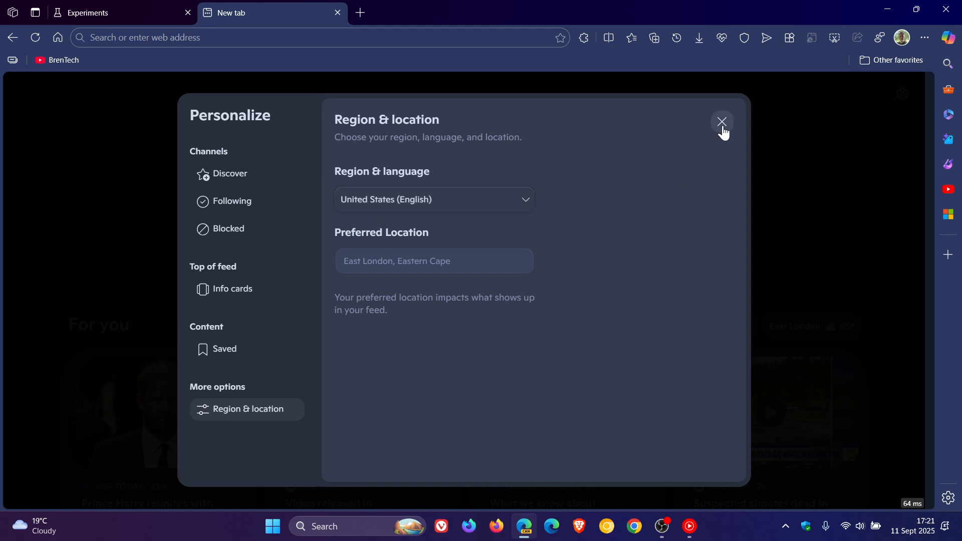
- Close the Personalize dialog, scroll down through the For you feed, then back up
left_click(722, 122)
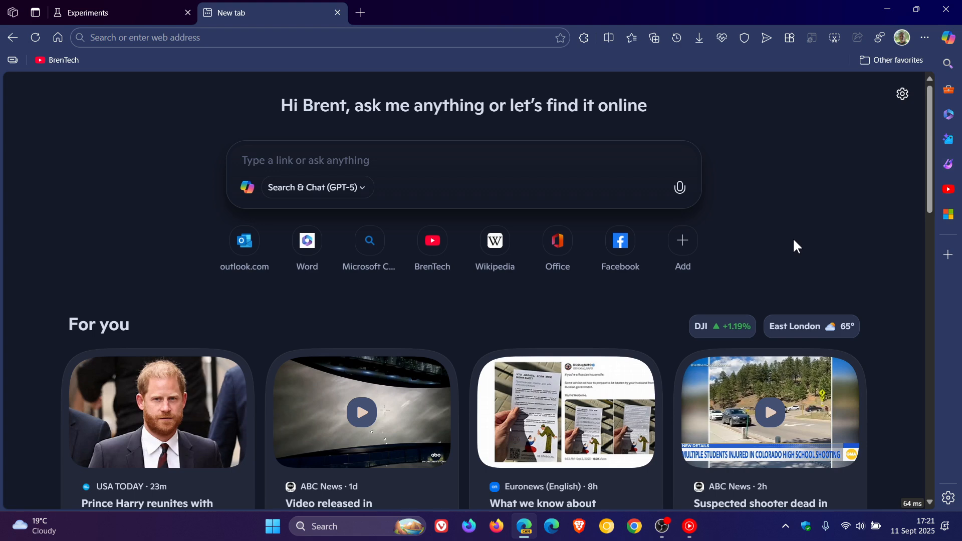
mouse_move(822, 189)
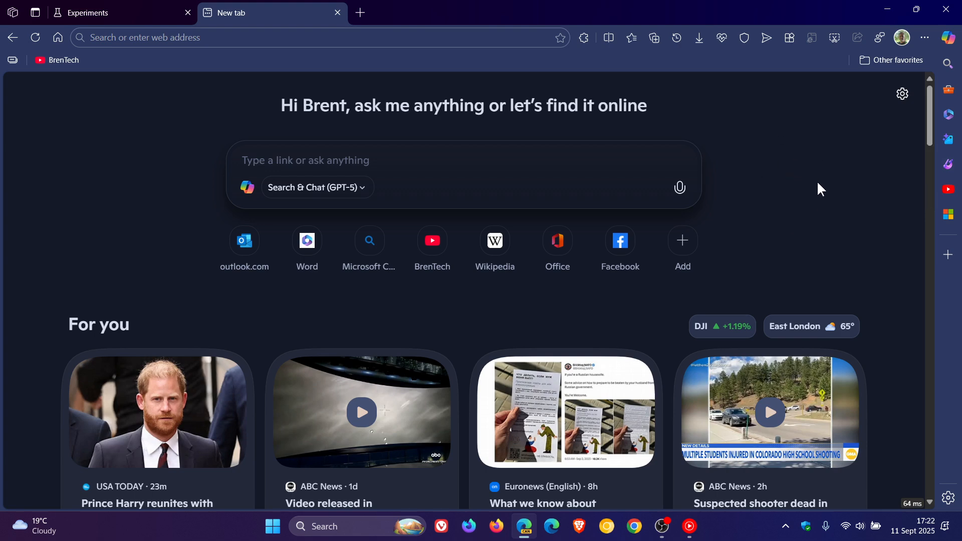
scroll("down", 3)
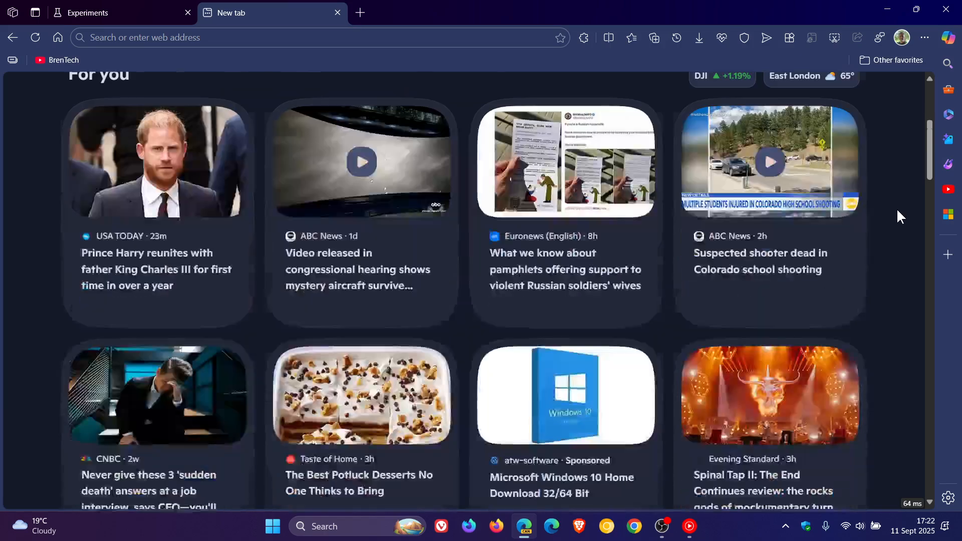
scroll("down", 3)
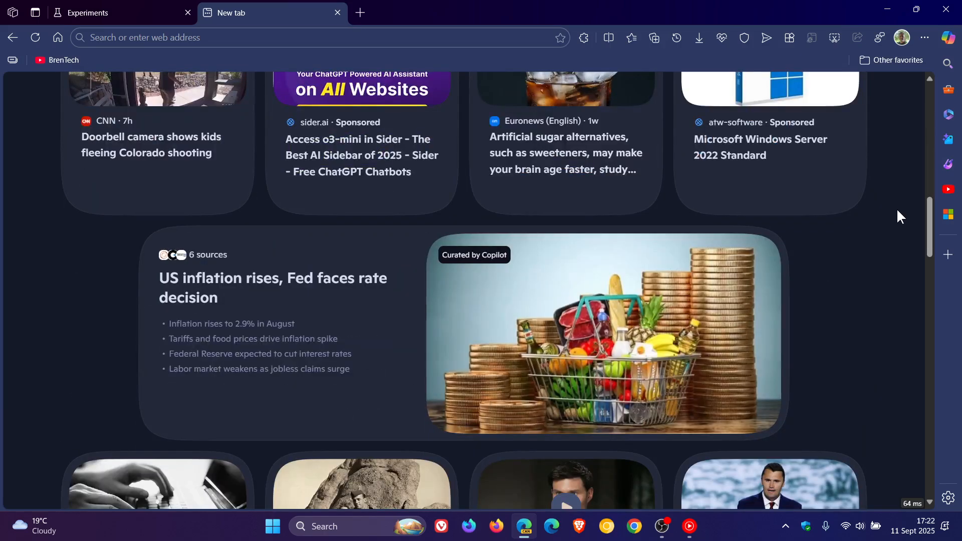
scroll("down", 3)
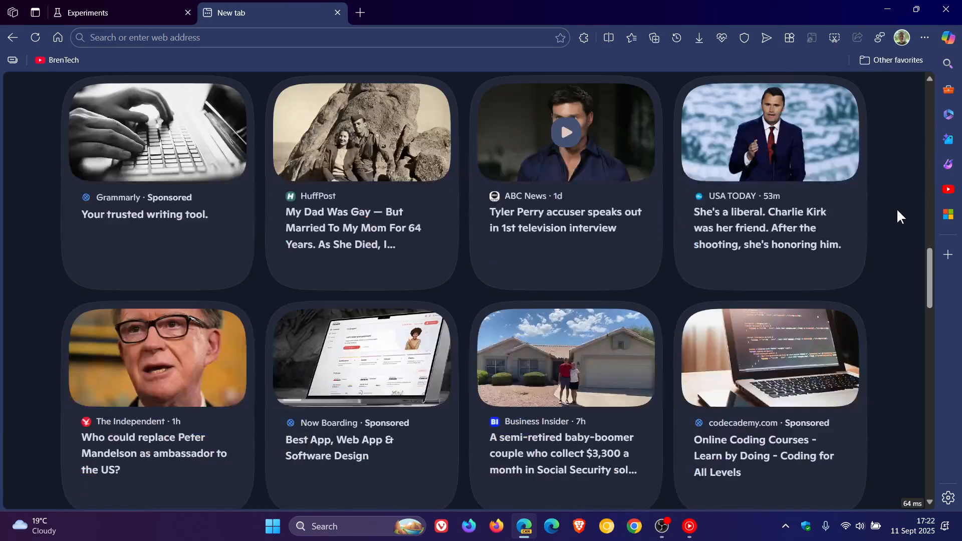
scroll("down", 3)
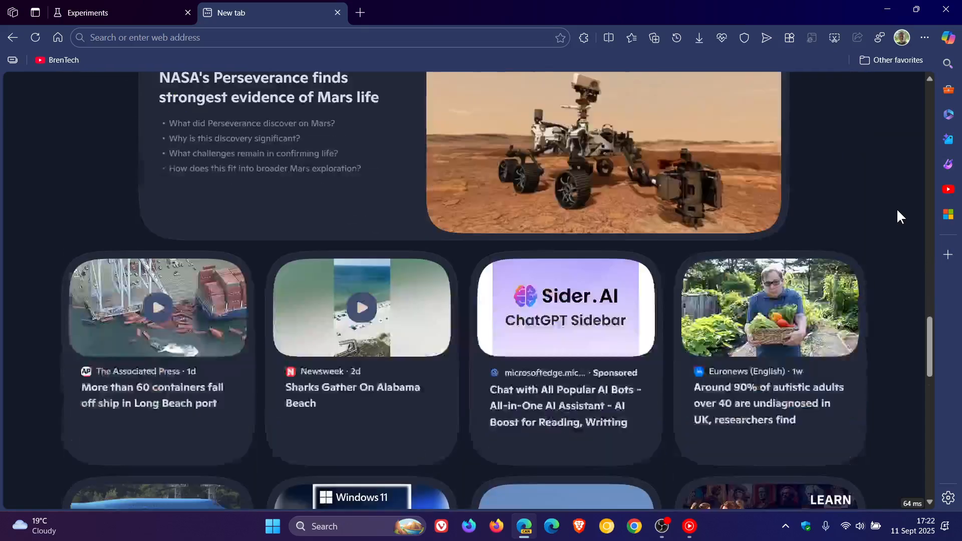
scroll("down", 3)
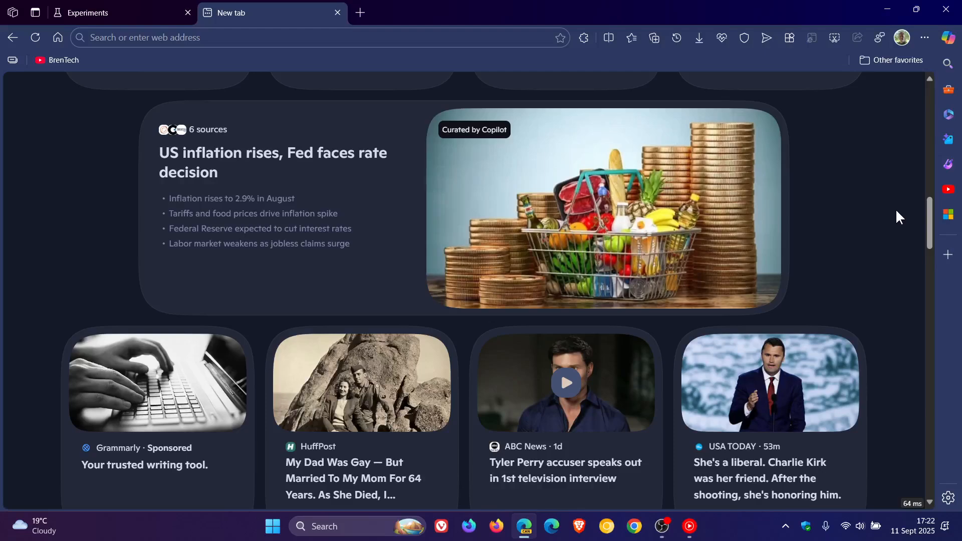
scroll("up", 3)
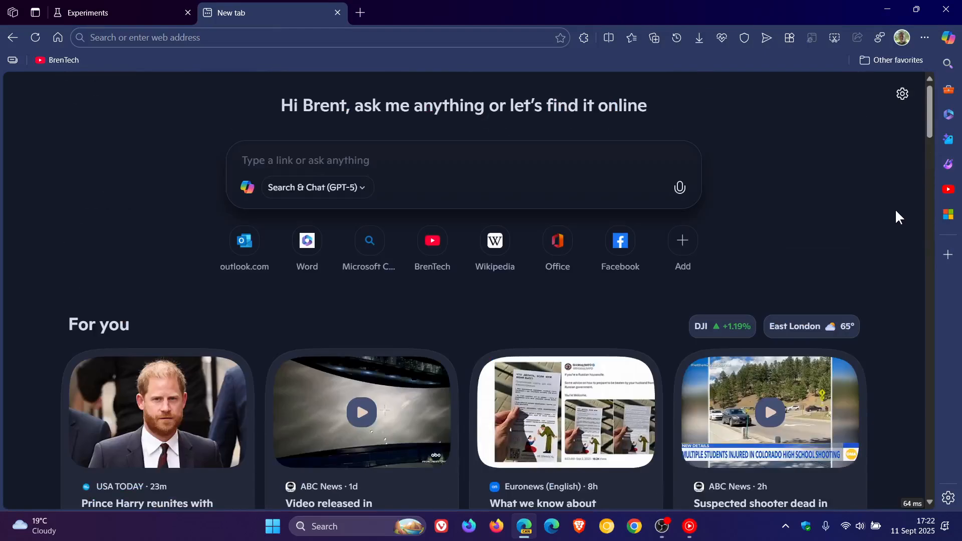
left_click(902, 94)
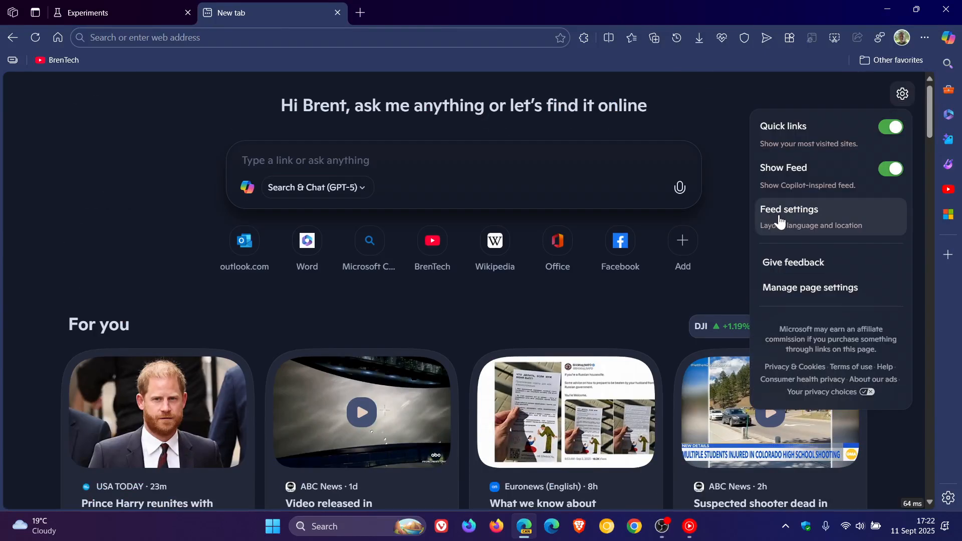
mouse_move(730, 109)
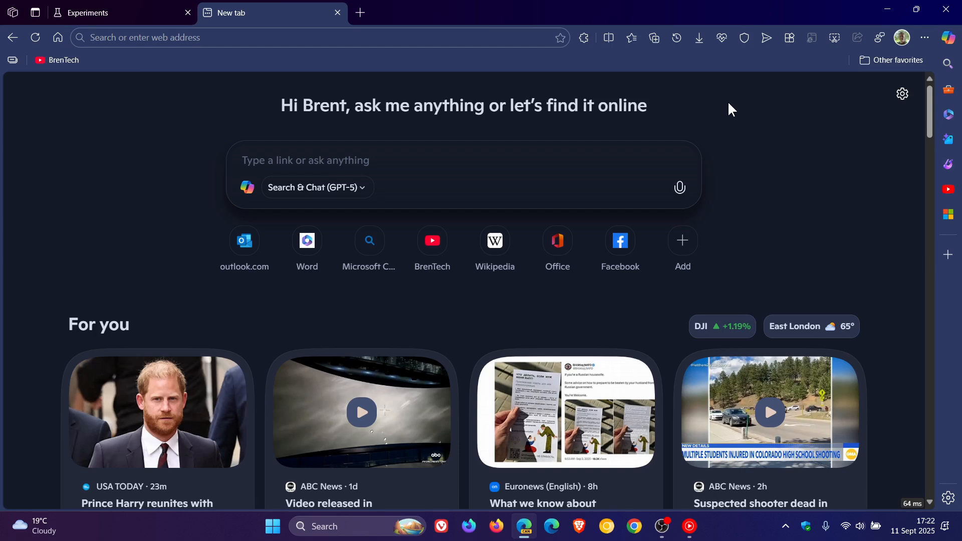
mouse_move(800, 186)
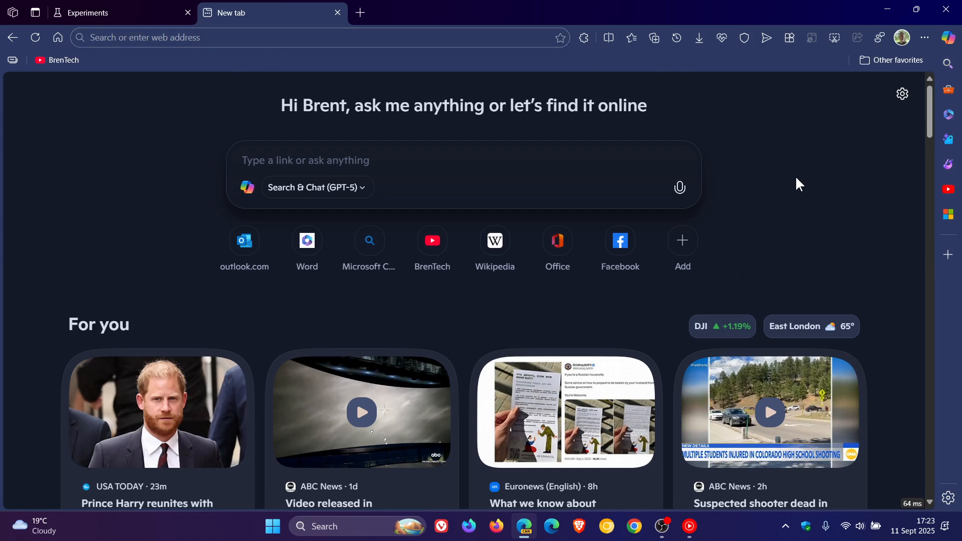